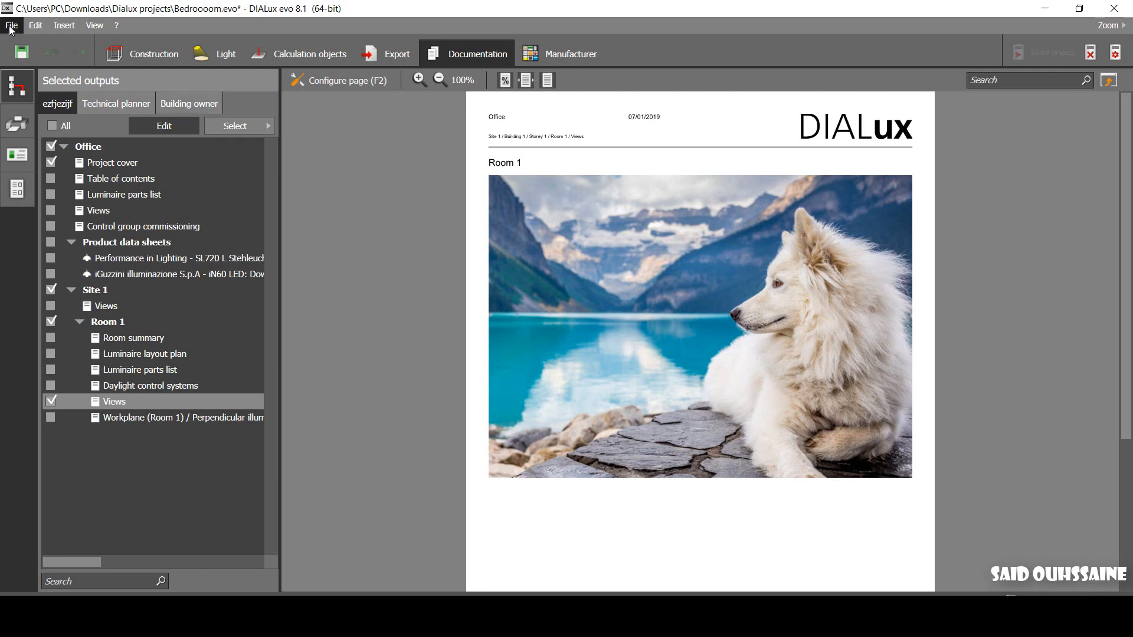
- Check the file commands and the Views output page setup, then return to the report preview
{"action": "left_click", "coordinate": [15, 25]}
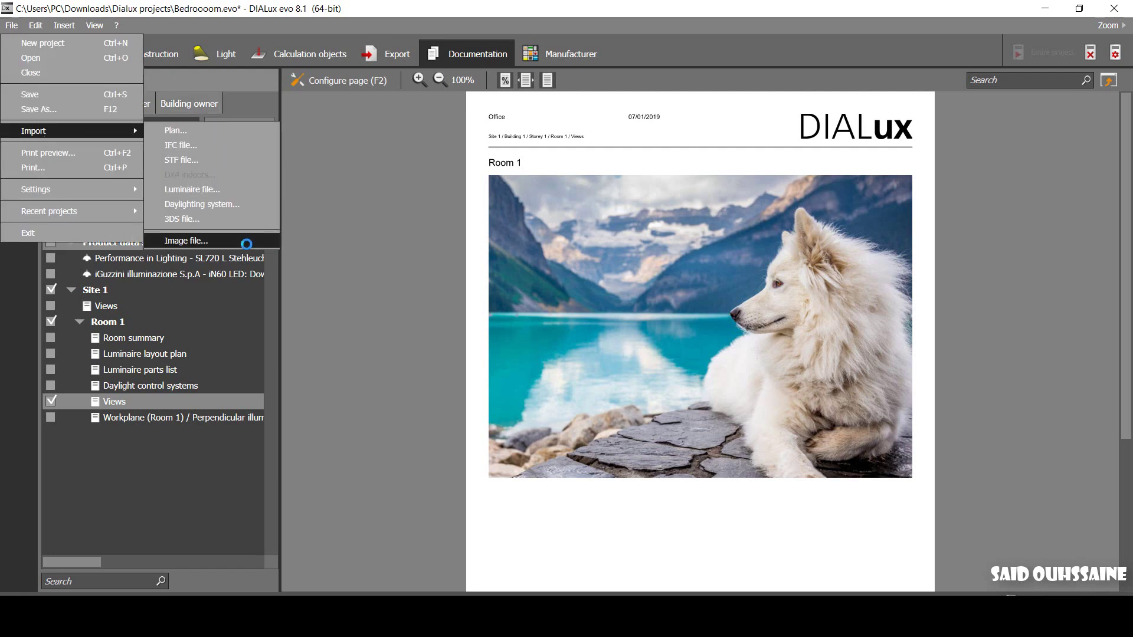
{"action": "left_click", "coordinate": [186, 241]}
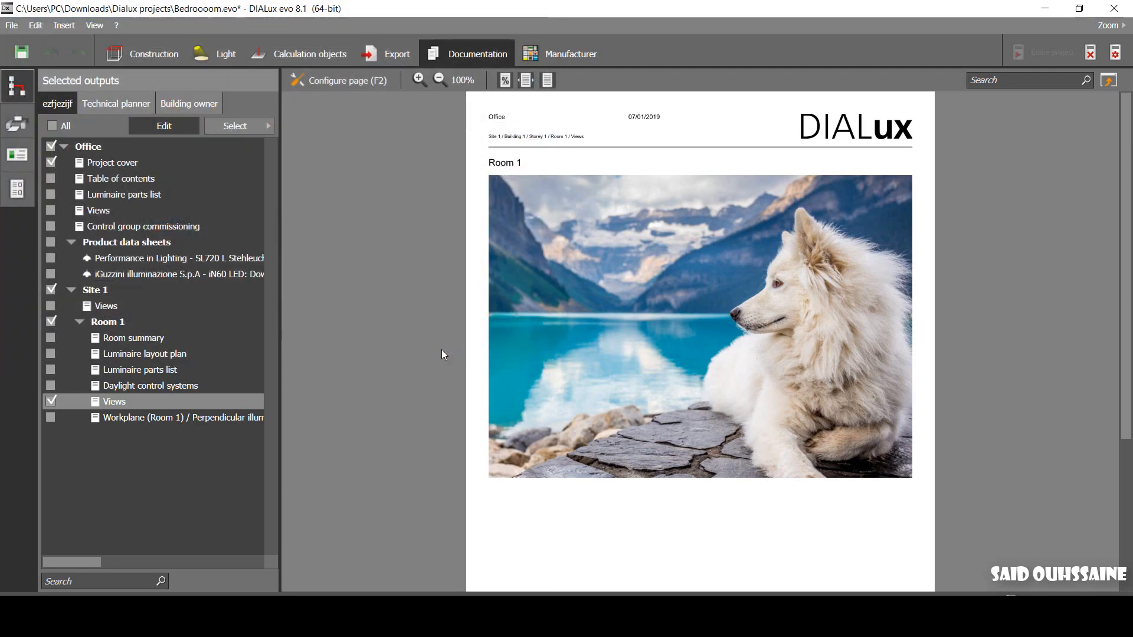
{"action": "left_click", "coordinate": [349, 80]}
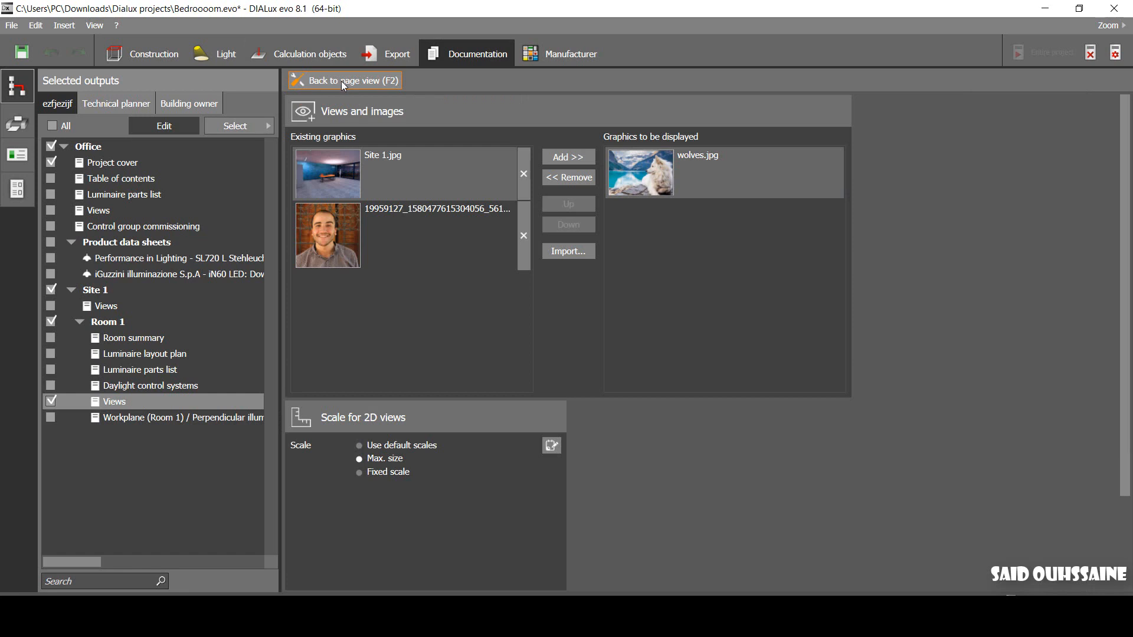
{"action": "left_click", "coordinate": [569, 157]}
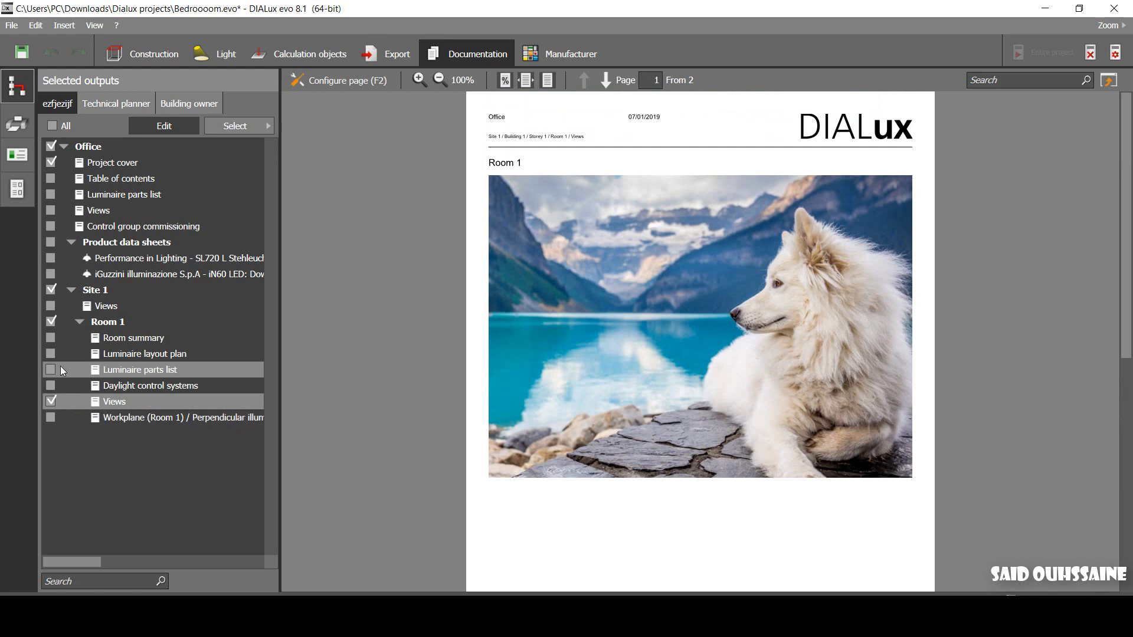
- Preview the Room 1 room summary page and tick it into the report
{"action": "left_click", "coordinate": [132, 338]}
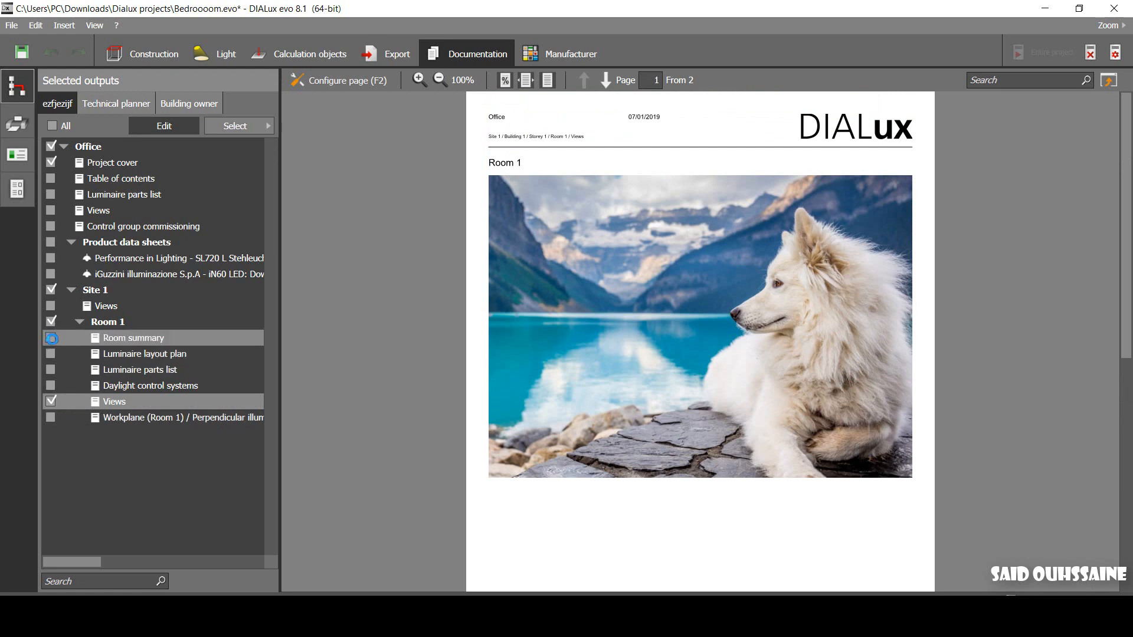
{"action": "left_click", "coordinate": [51, 337]}
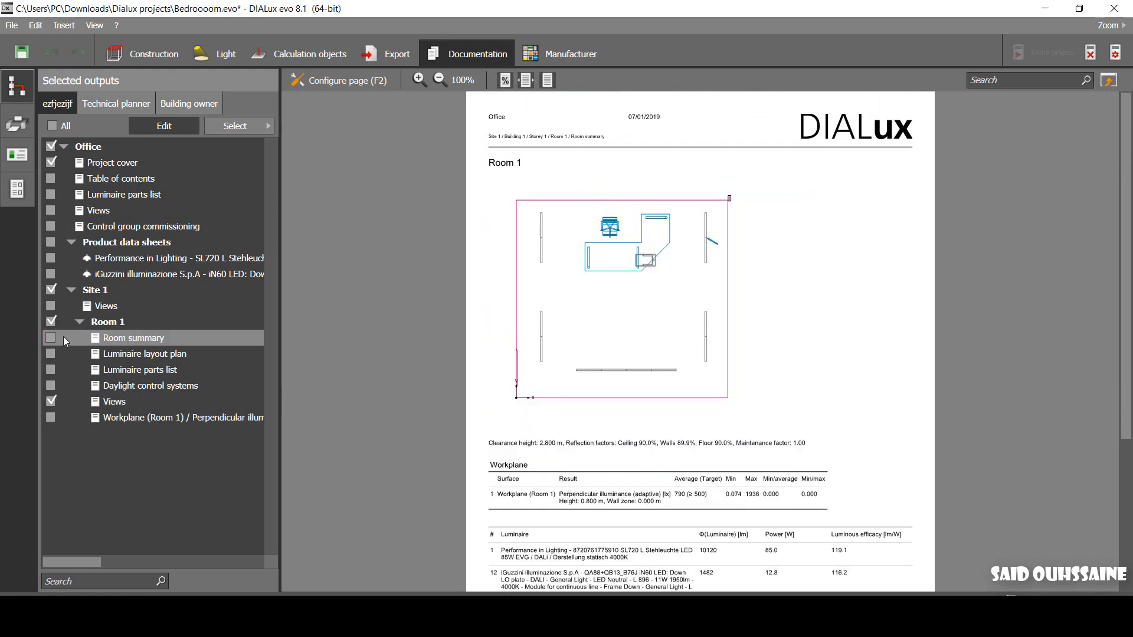
{"action": "left_click", "coordinate": [51, 337]}
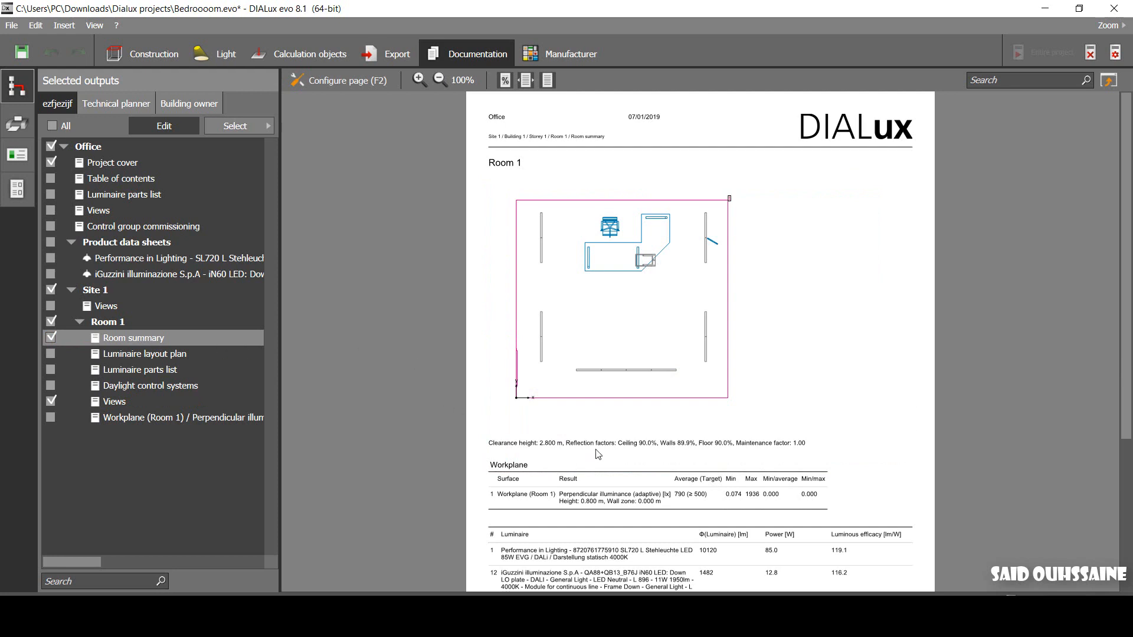
{"action": "mouse_move", "coordinate": [749, 455]}
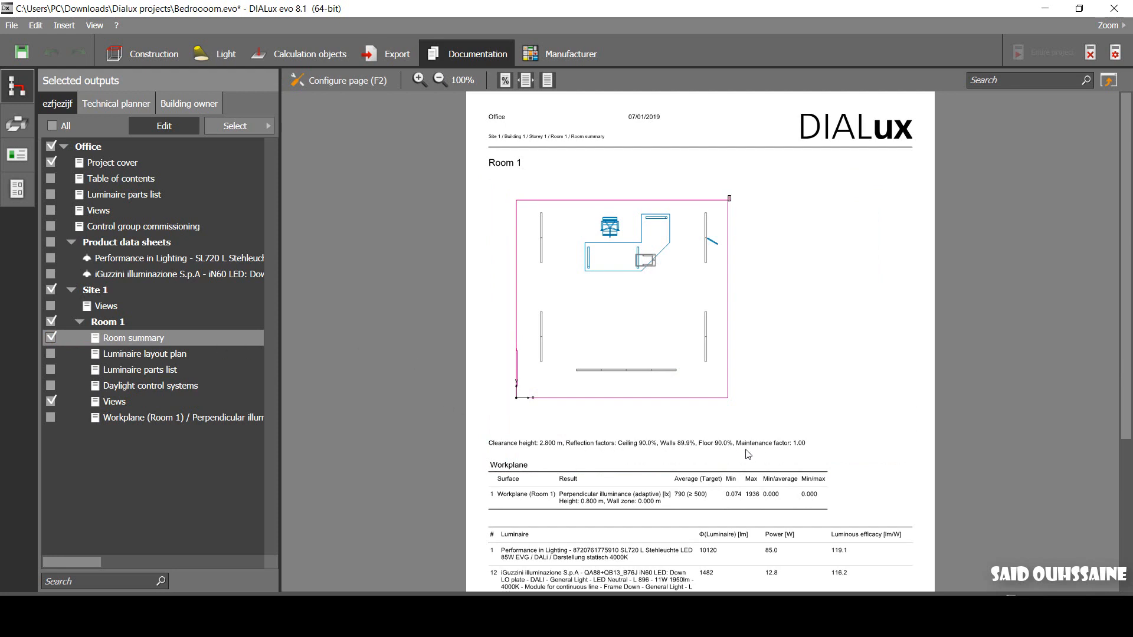
{"action": "mouse_move", "coordinate": [623, 436]}
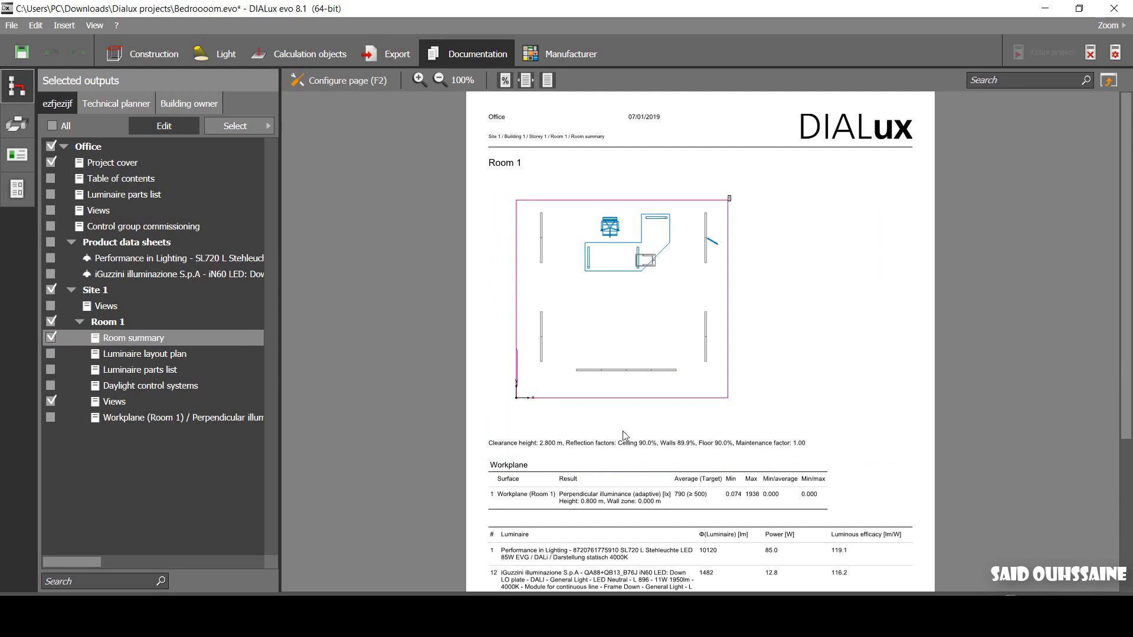
{"action": "mouse_move", "coordinate": [808, 433]}
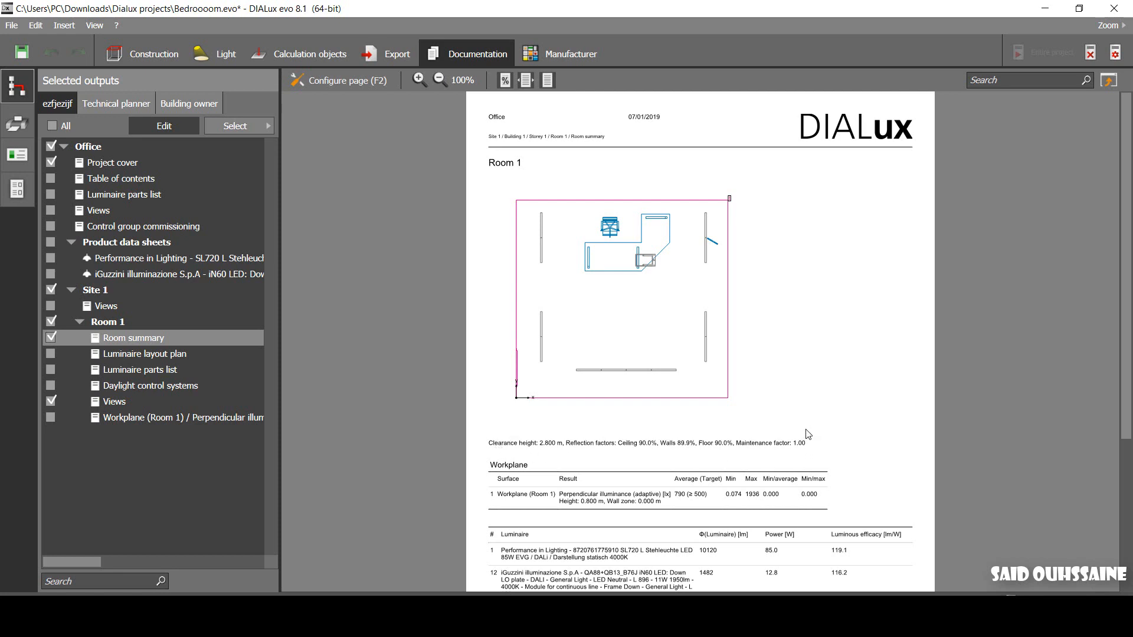
{"action": "mouse_move", "coordinate": [576, 416]}
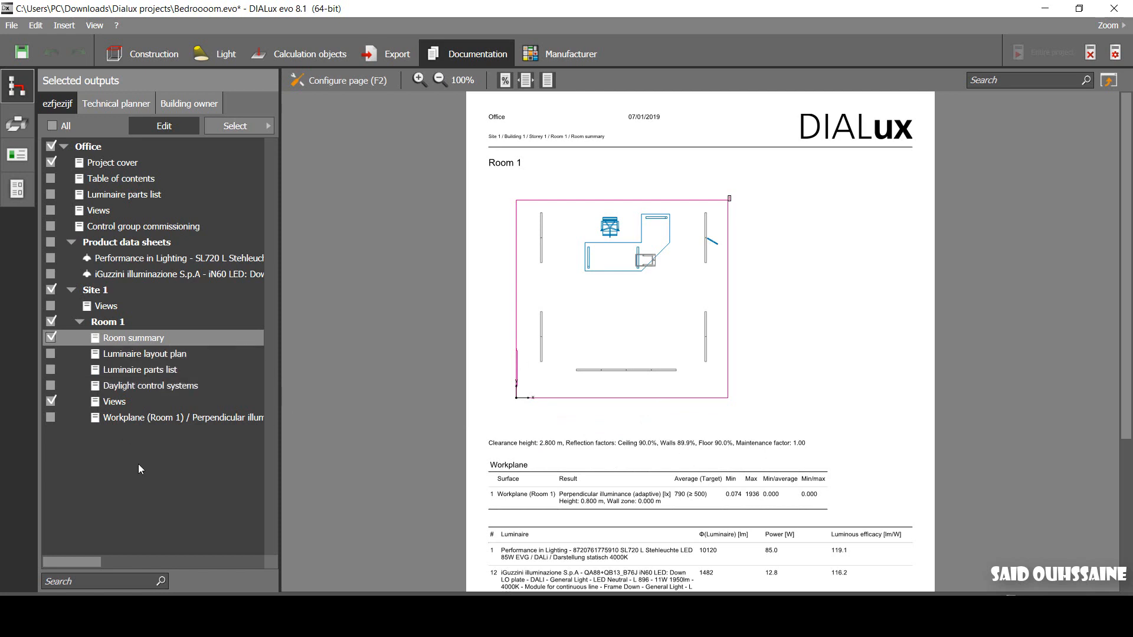
{"action": "mouse_move", "coordinate": [249, 509]}
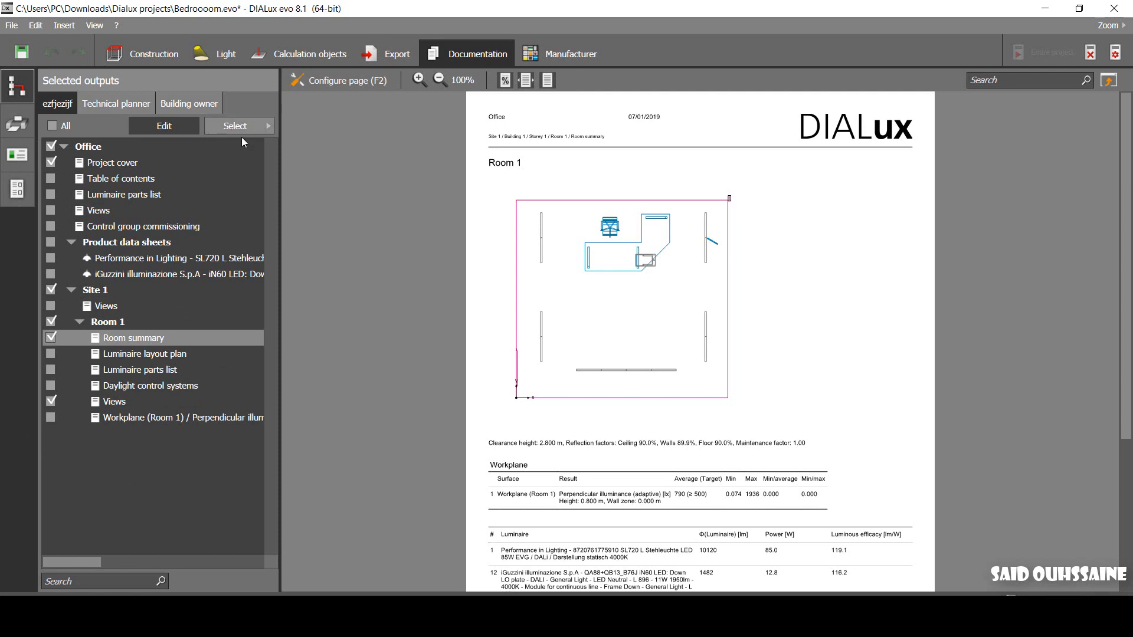
- Save the report as PDF without saving the project, open it, and pick NitroPDF
{"action": "left_click", "coordinate": [17, 124]}
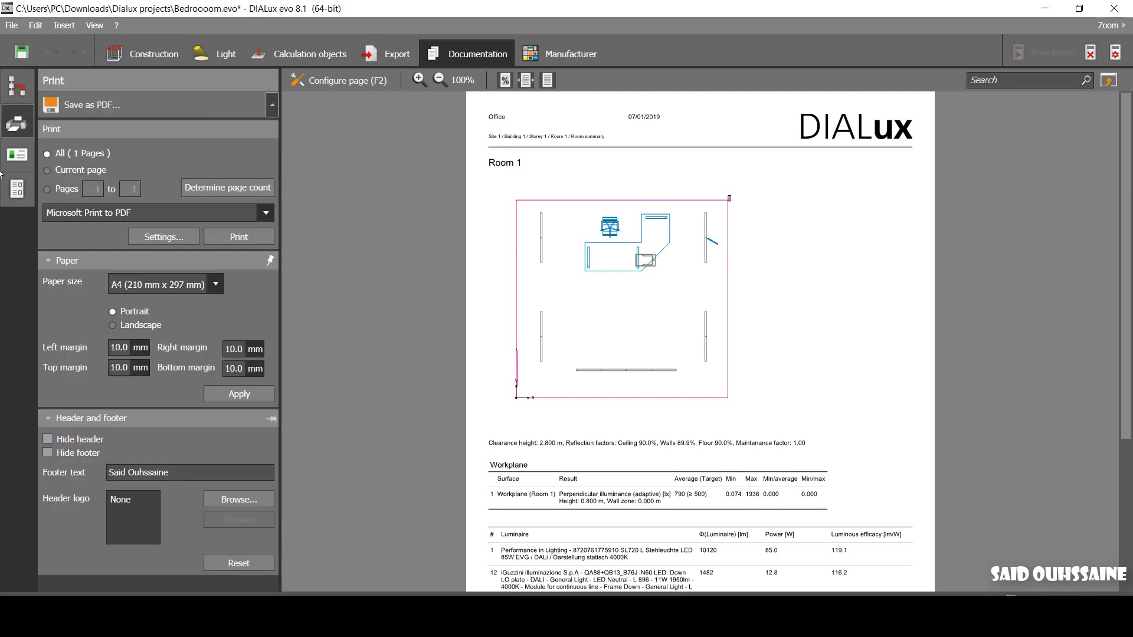
{"action": "mouse_move", "coordinate": [302, 246]}
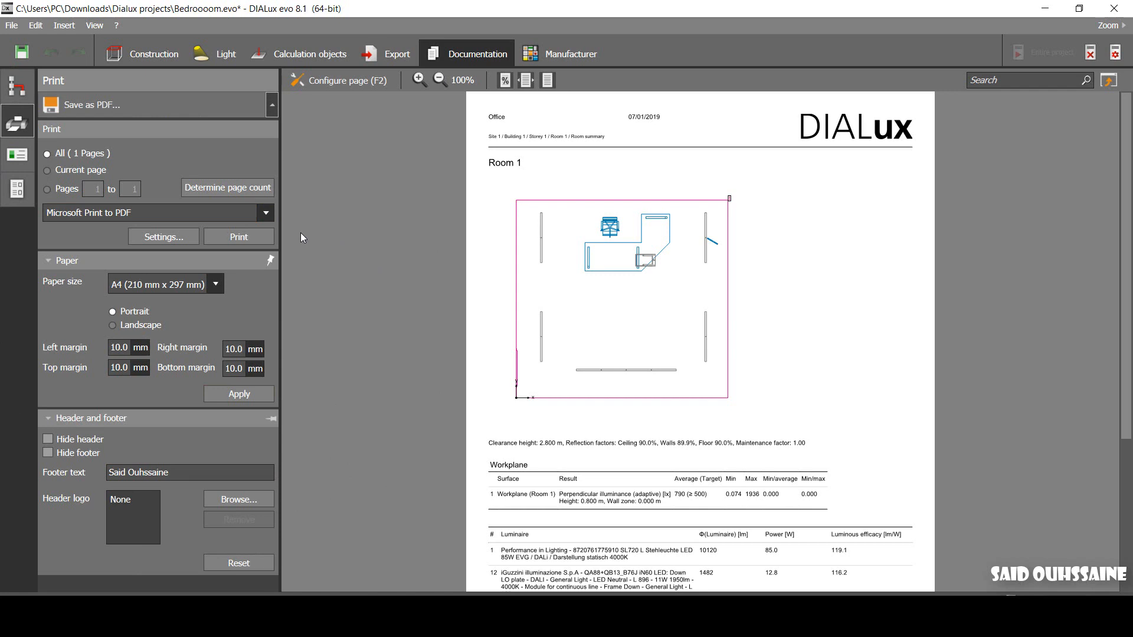
{"action": "mouse_move", "coordinate": [193, 147]}
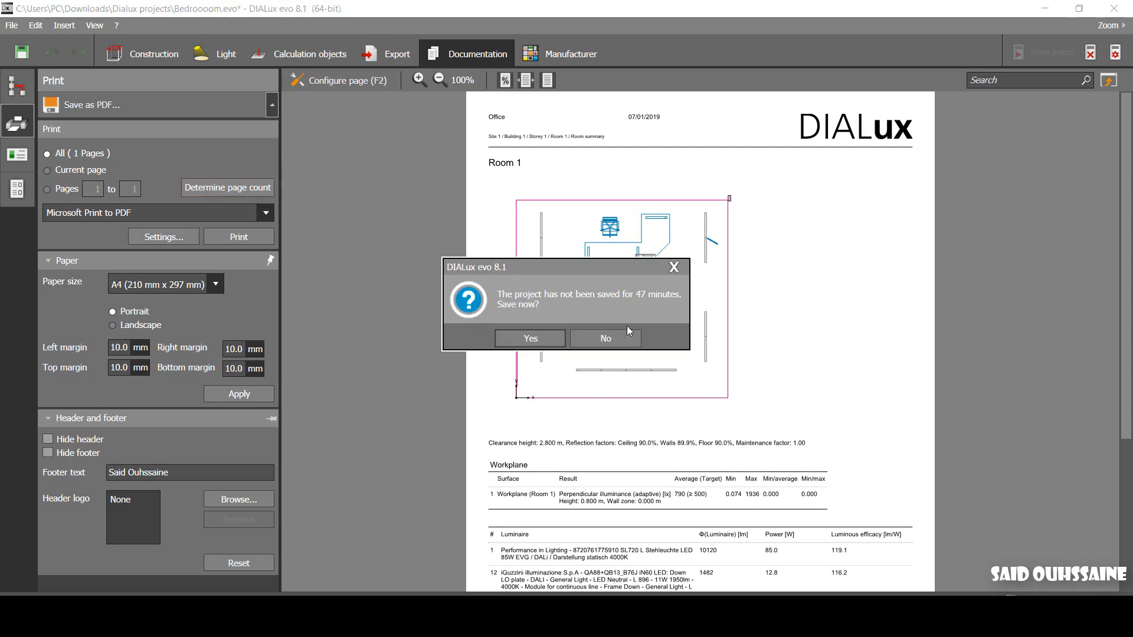
{"action": "left_click", "coordinate": [605, 339]}
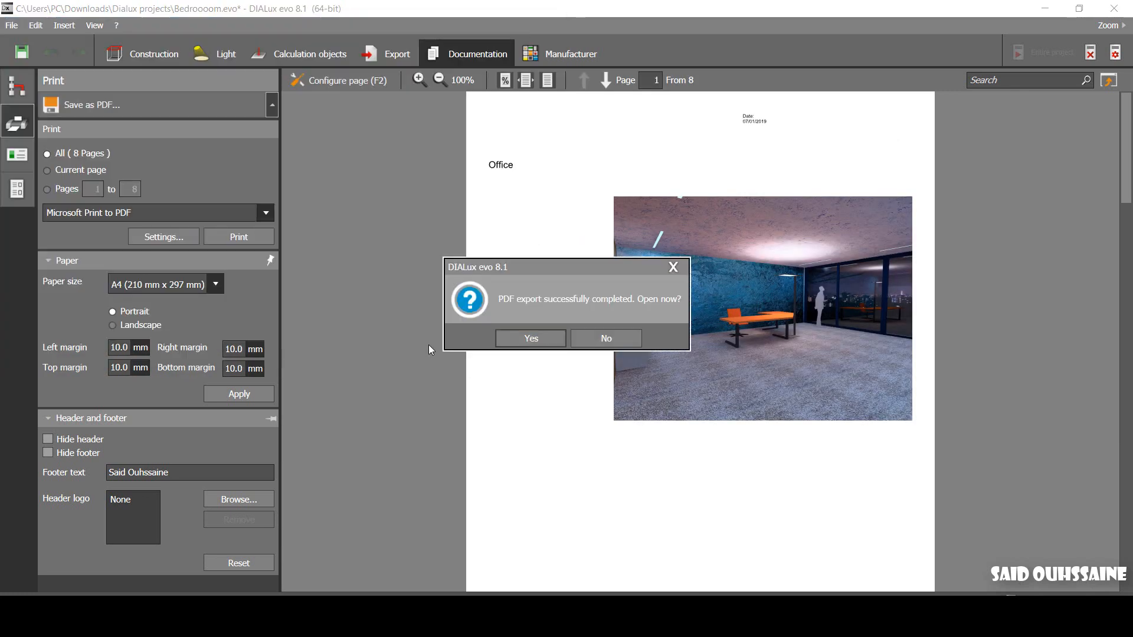
{"action": "left_click", "coordinate": [531, 338]}
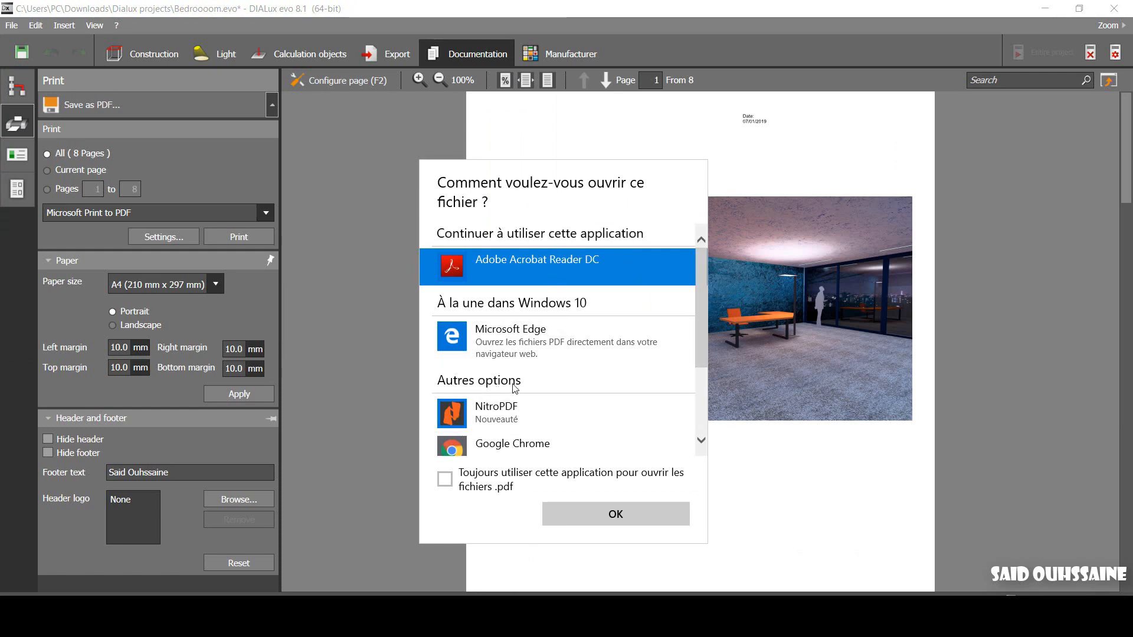
{"action": "mouse_move", "coordinate": [478, 420]}
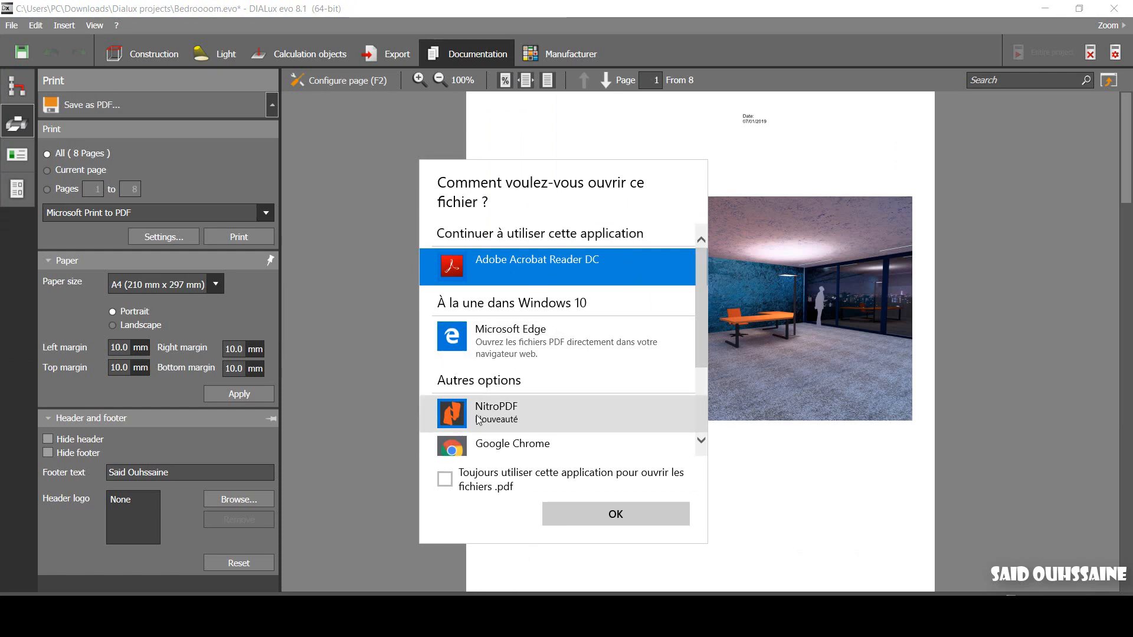
{"action": "left_click", "coordinate": [519, 414]}
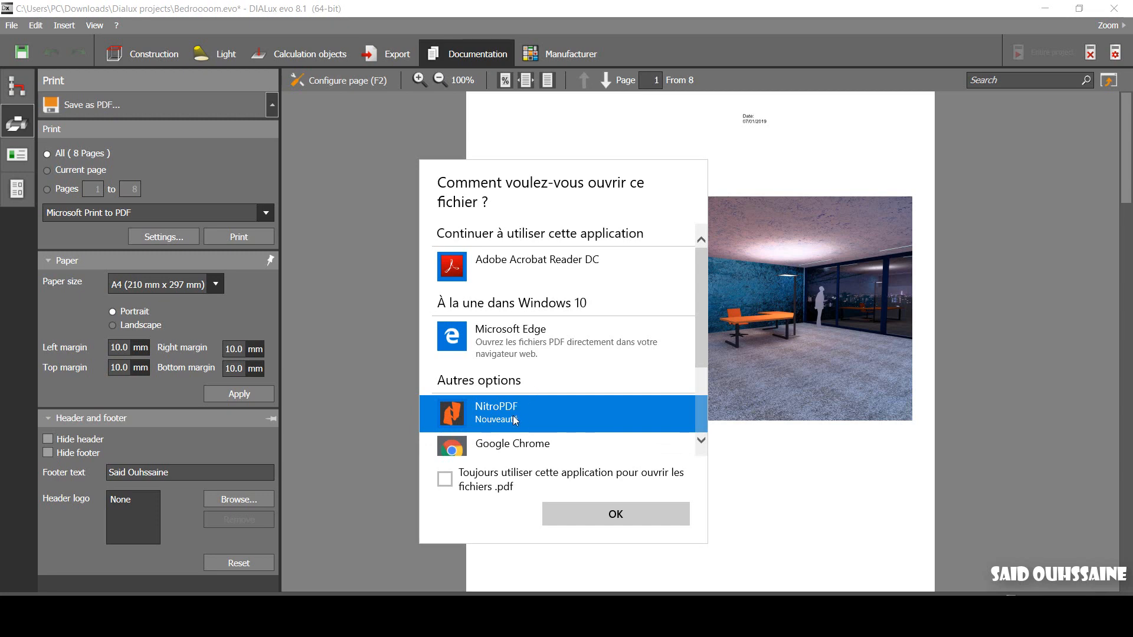
- Open Report.pdf in Nitro Pro, scroll through its pages, and turn on Review > Edit
{"action": "left_click", "coordinate": [616, 514]}
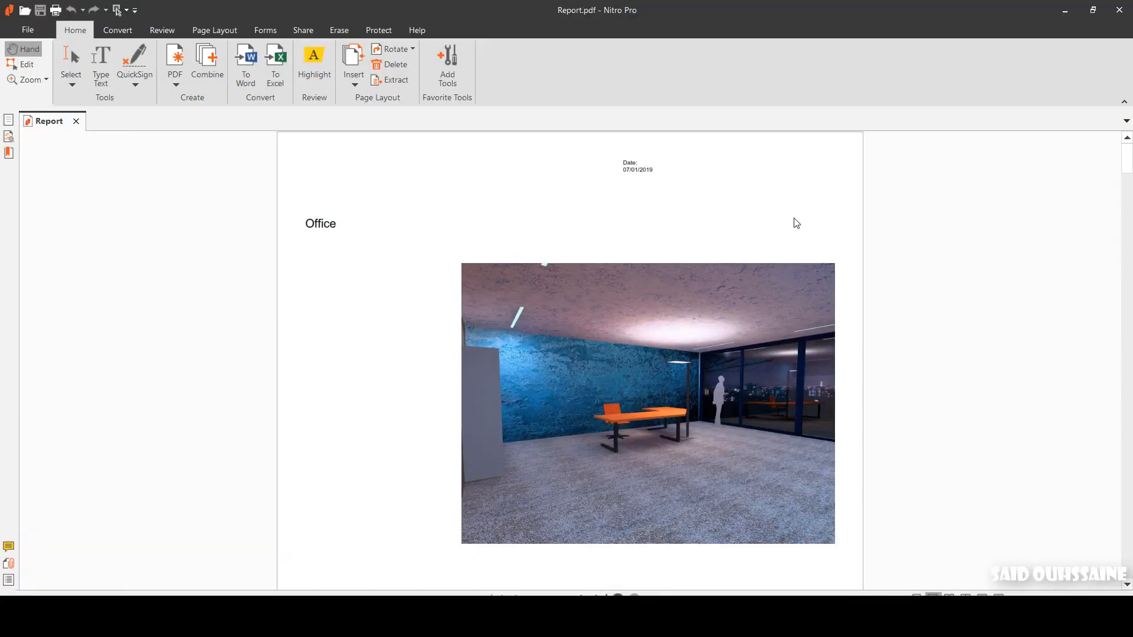
{"action": "scroll", "scroll_direction": "down", "scroll_amount": 3}
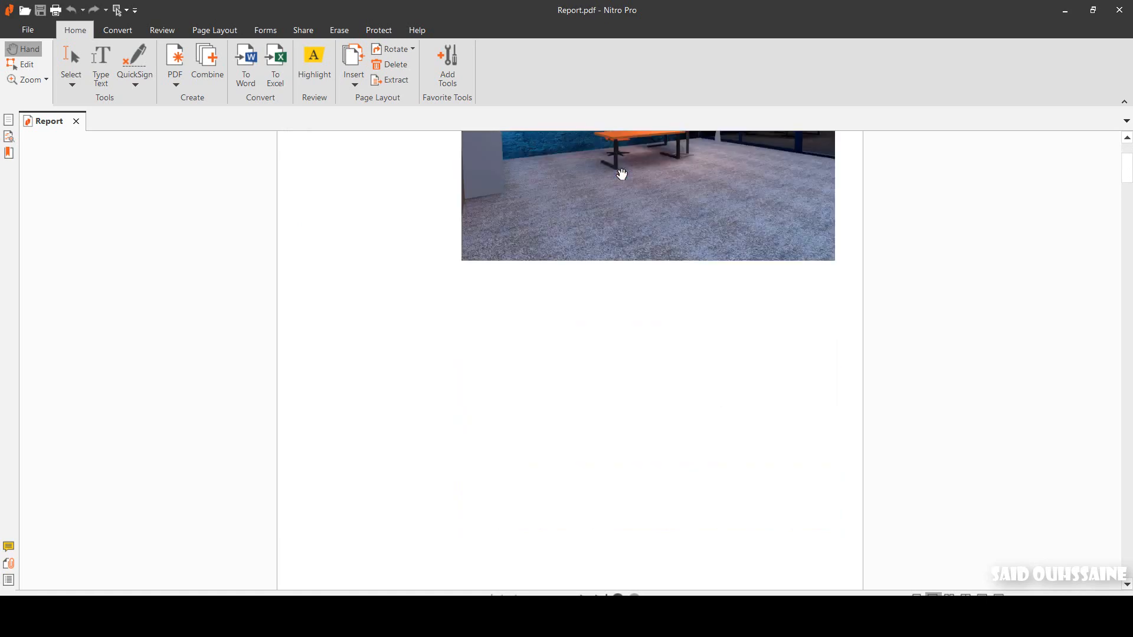
{"action": "scroll", "scroll_direction": "down", "scroll_amount": 3}
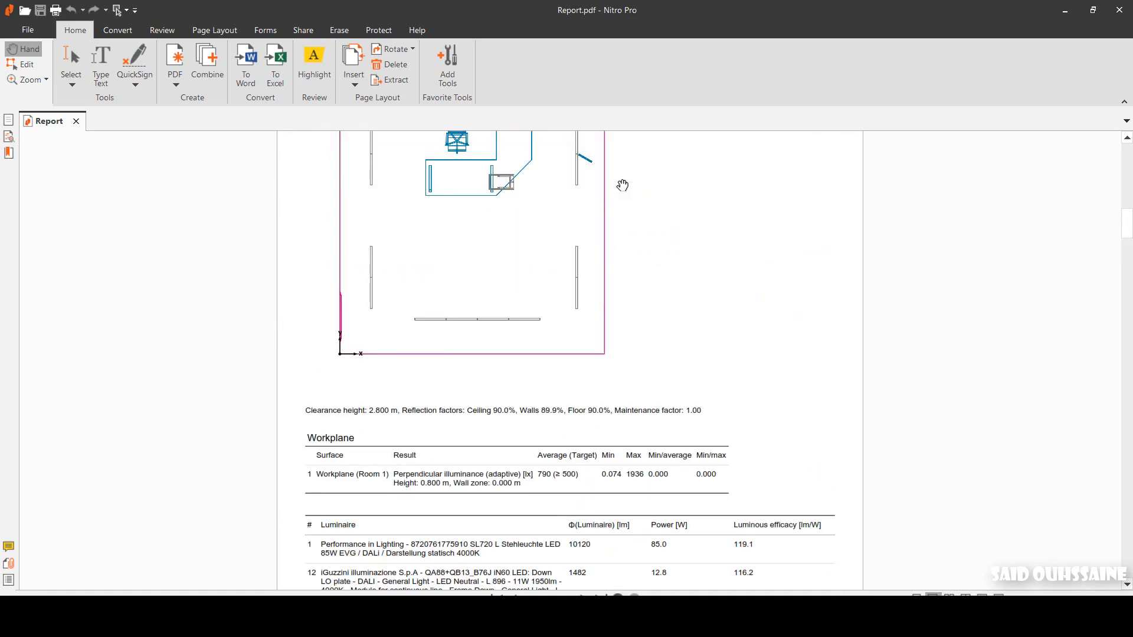
{"action": "scroll", "scroll_direction": "down", "scroll_amount": 3}
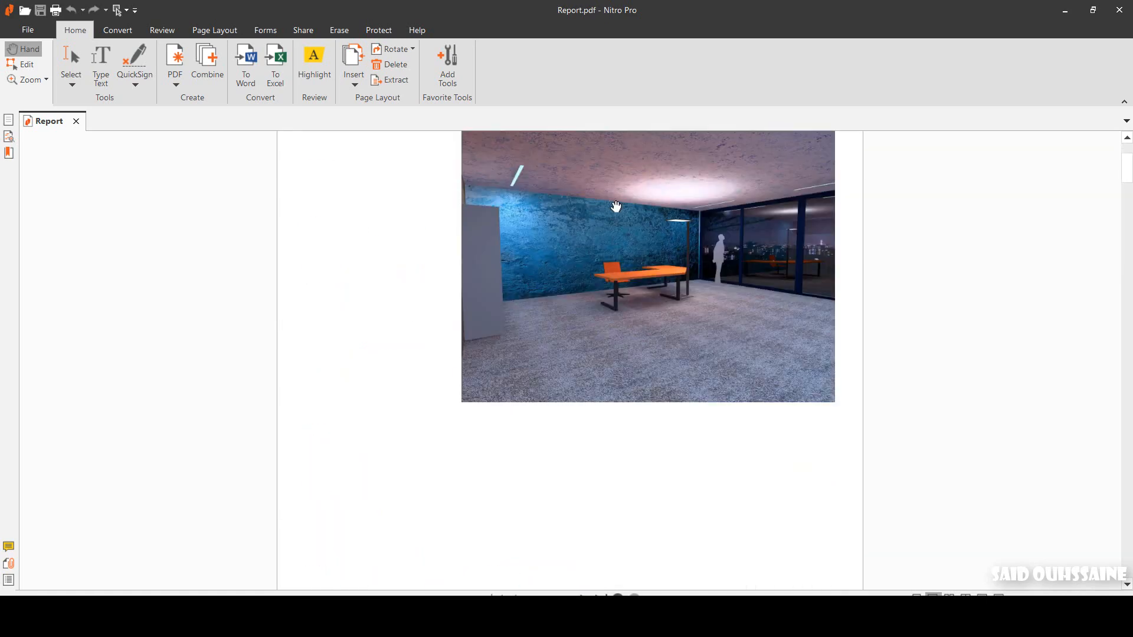
{"action": "left_click", "coordinate": [162, 29]}
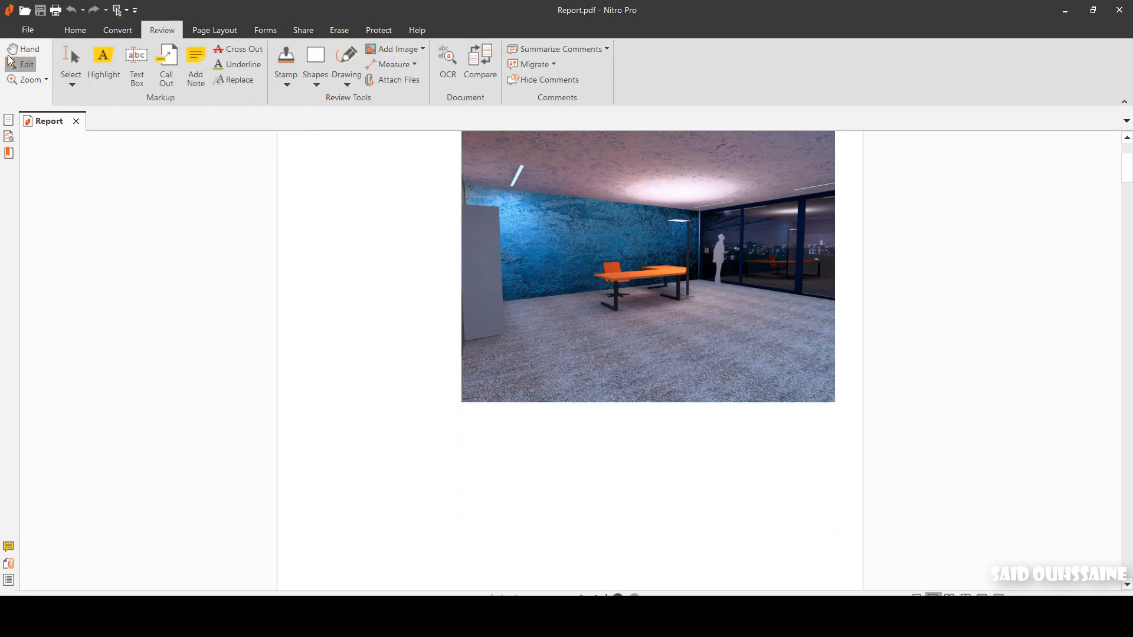
{"action": "left_click", "coordinate": [646, 268]}
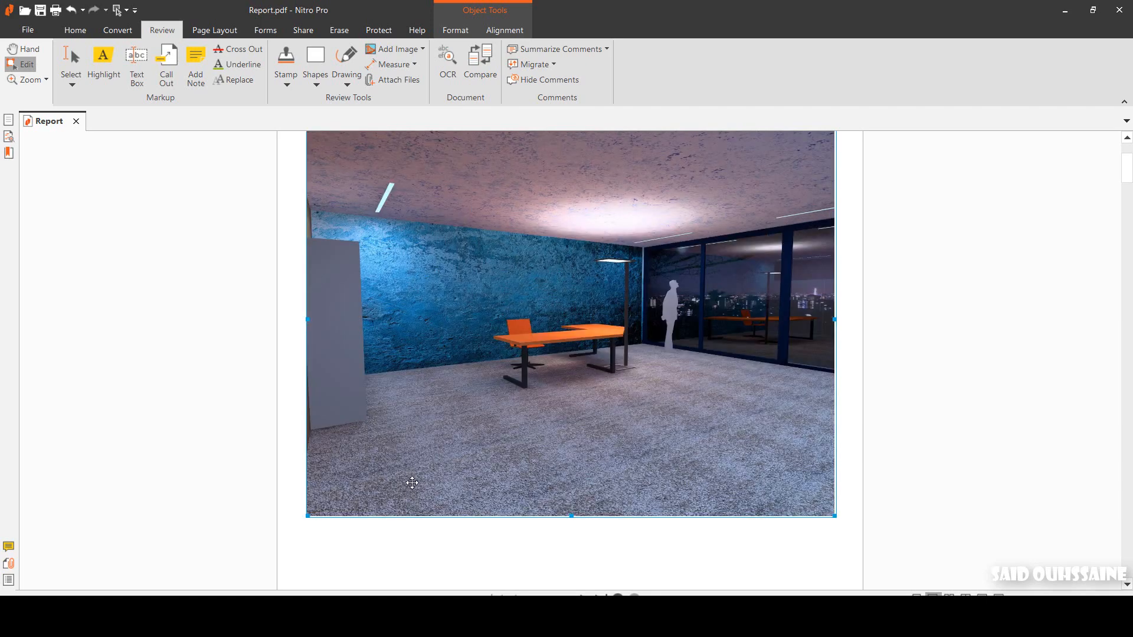
- Edit the room summary's reflection line to Ceiling 60.0%, Floor 20.0% and maintenance factor 0.8
{"action": "scroll", "scroll_direction": "down", "scroll_amount": 3}
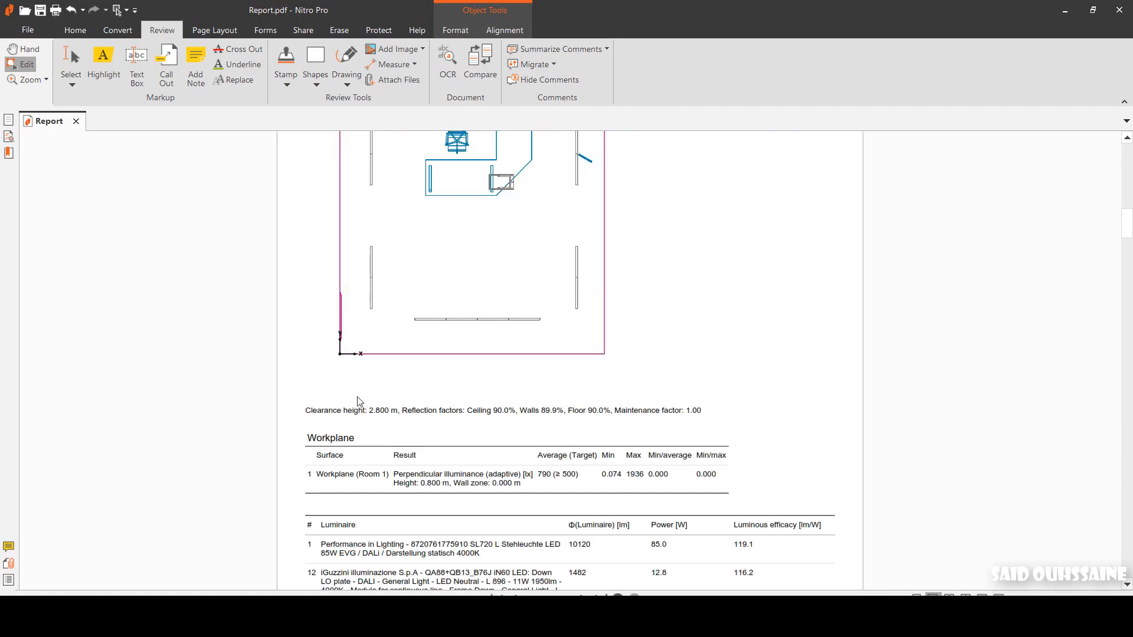
{"action": "mouse_move", "coordinate": [399, 390]}
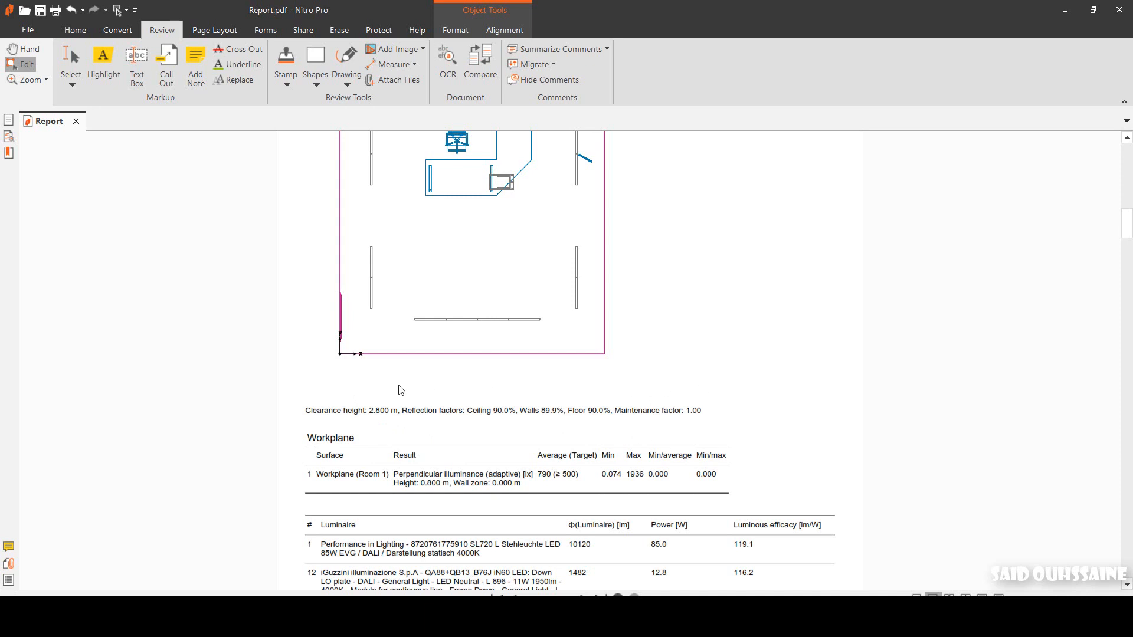
{"action": "mouse_move", "coordinate": [674, 414]}
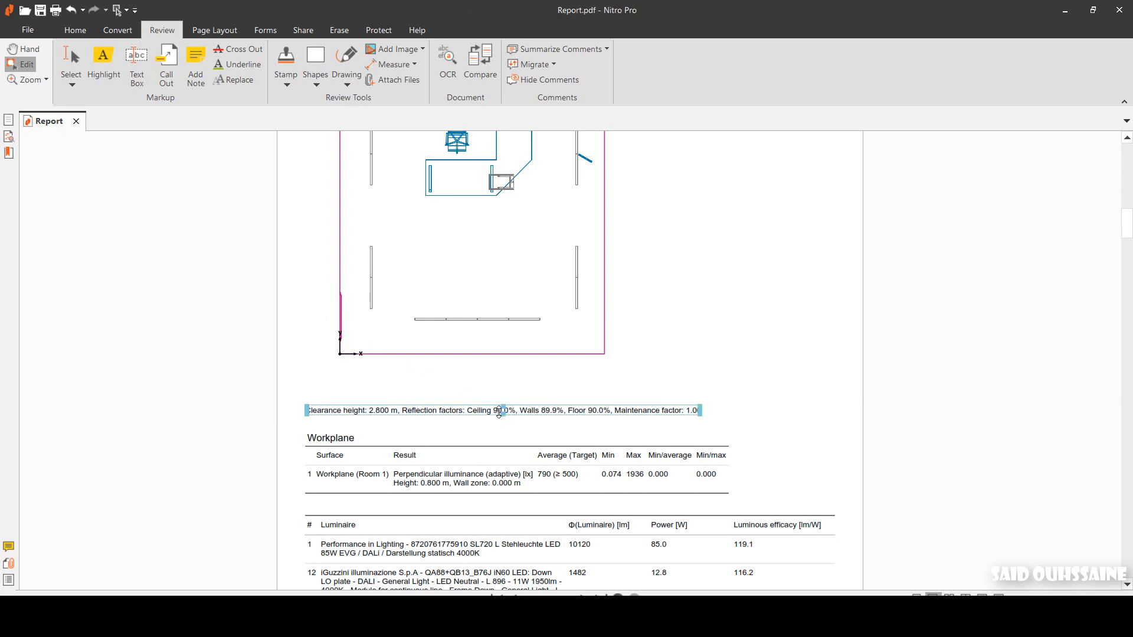
{"action": "left_click", "coordinate": [501, 410]}
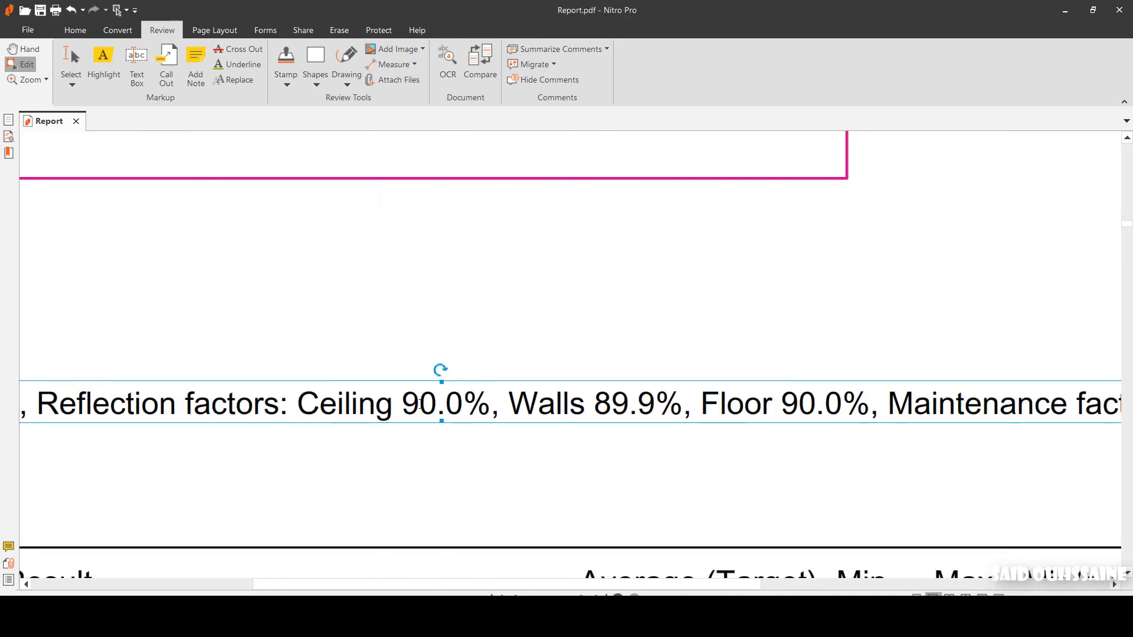
{"action": "double_click", "coordinate": [439, 403]}
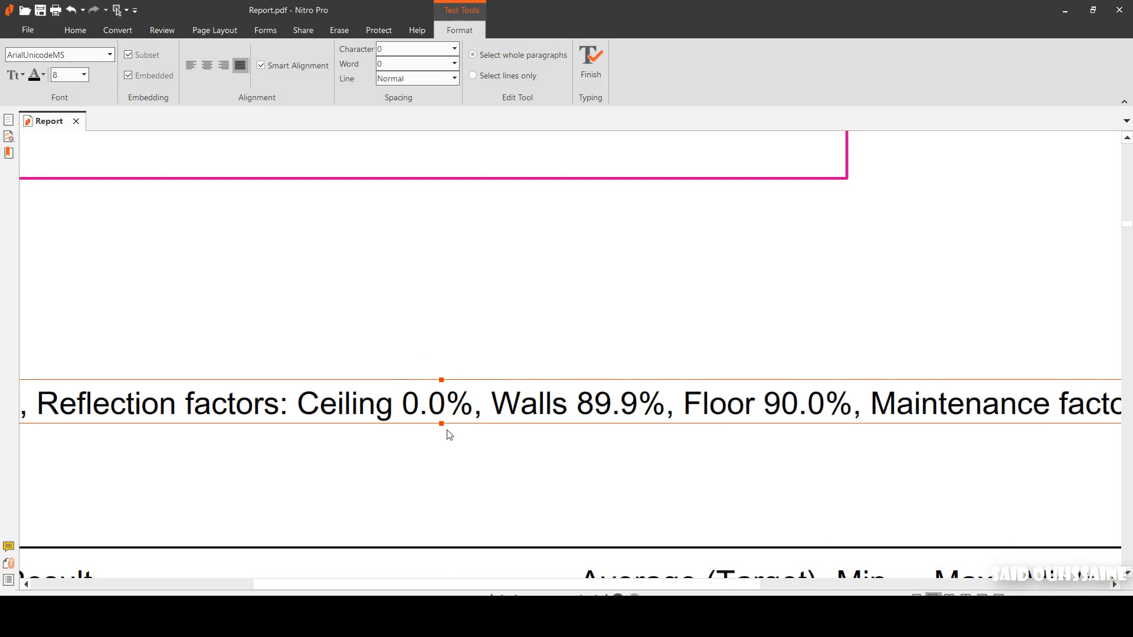
{"action": "type", "text": "60.0"}
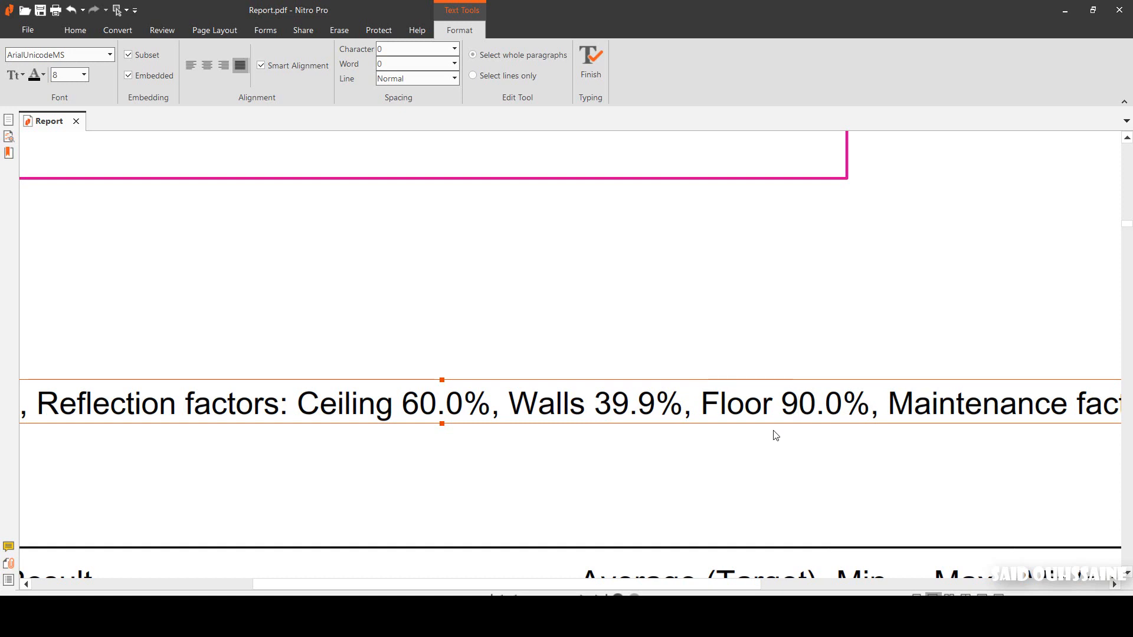
{"action": "type", "text": "20.0%"}
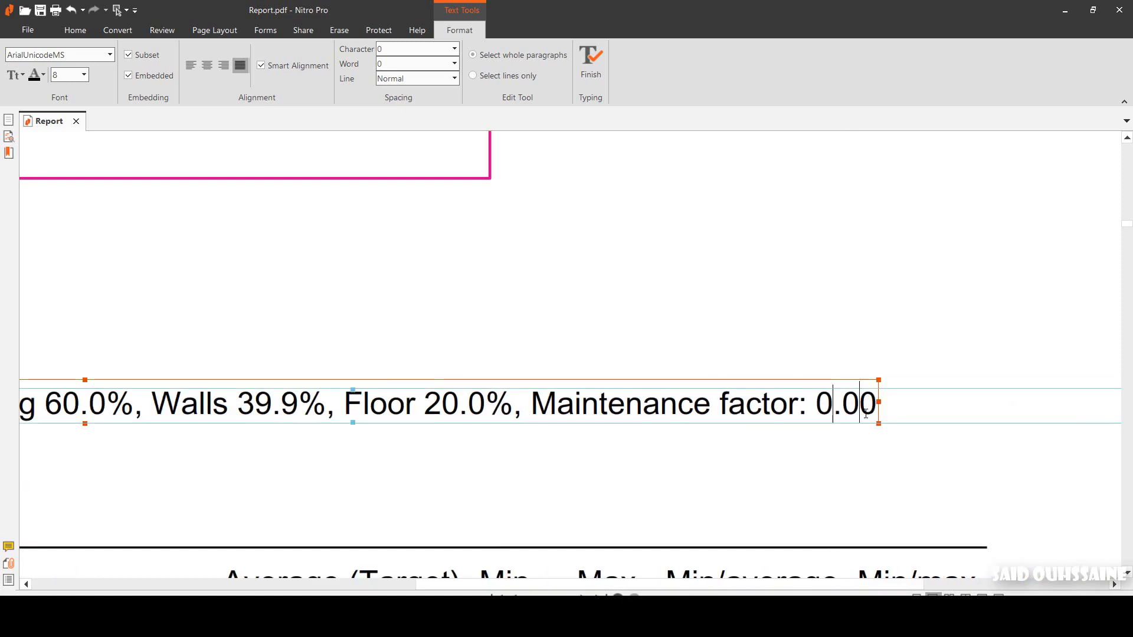
{"action": "key", "text": "Backspace"}
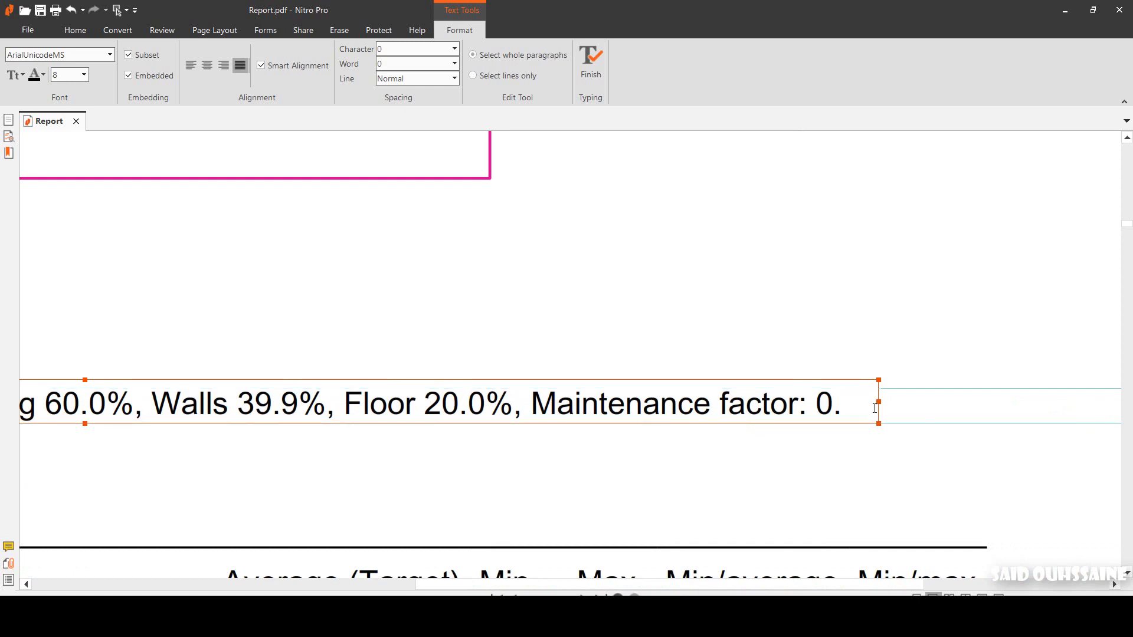
{"action": "type", "text": "8"}
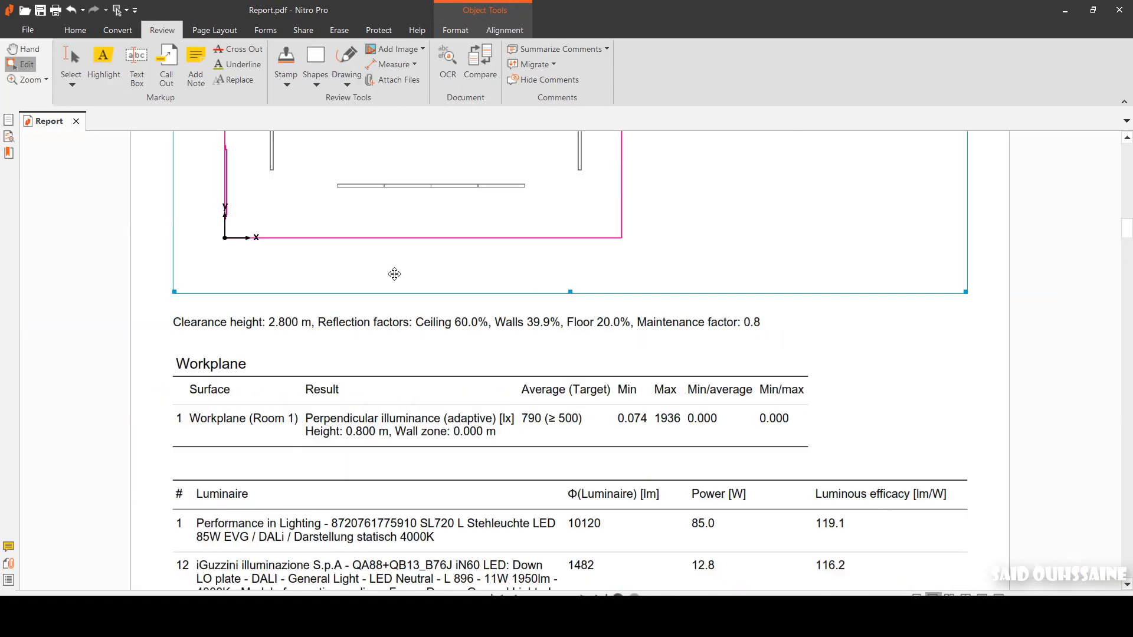
{"action": "scroll", "scroll_direction": "down", "scroll_amount": 3}
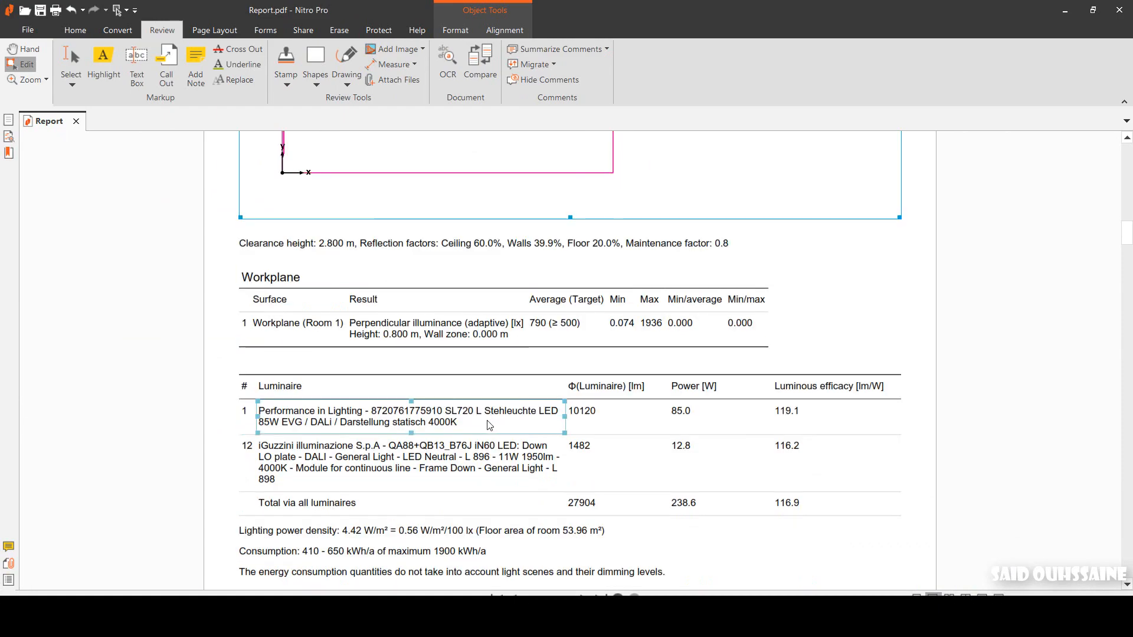
{"action": "scroll", "scroll_direction": "down", "scroll_amount": 3}
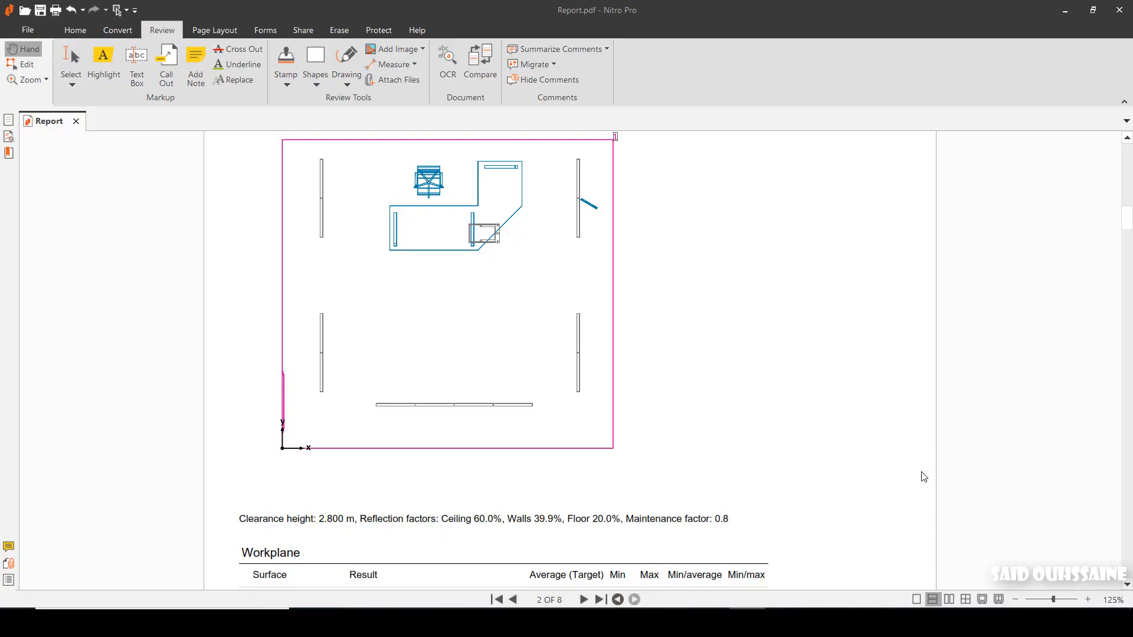
{"action": "mouse_move", "coordinate": [875, 412]}
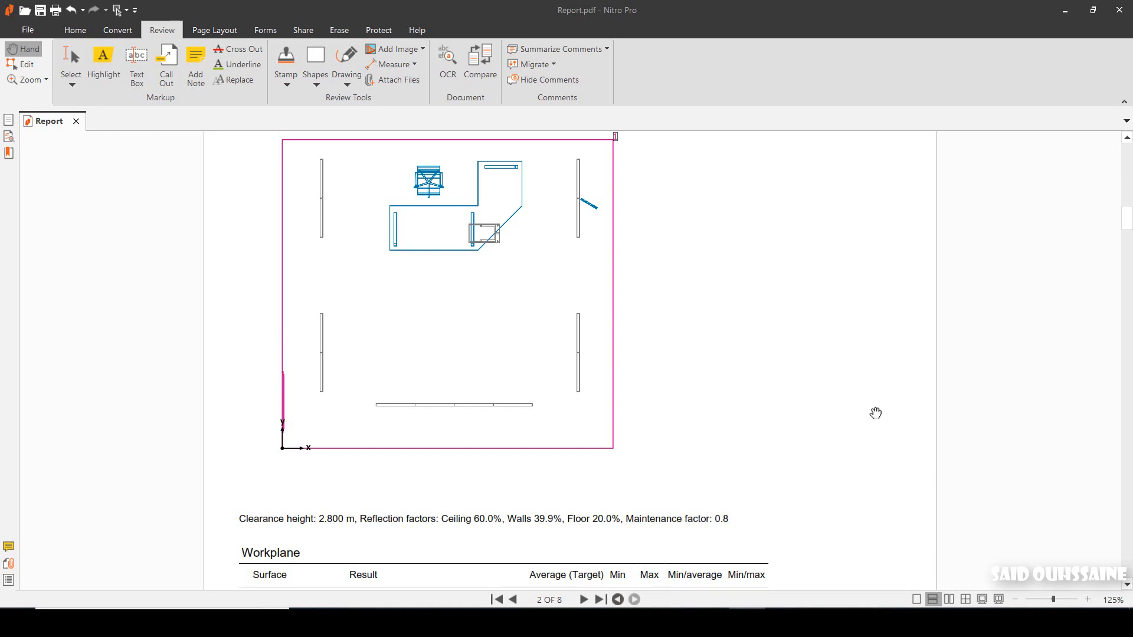
{"action": "mouse_move", "coordinate": [856, 400]}
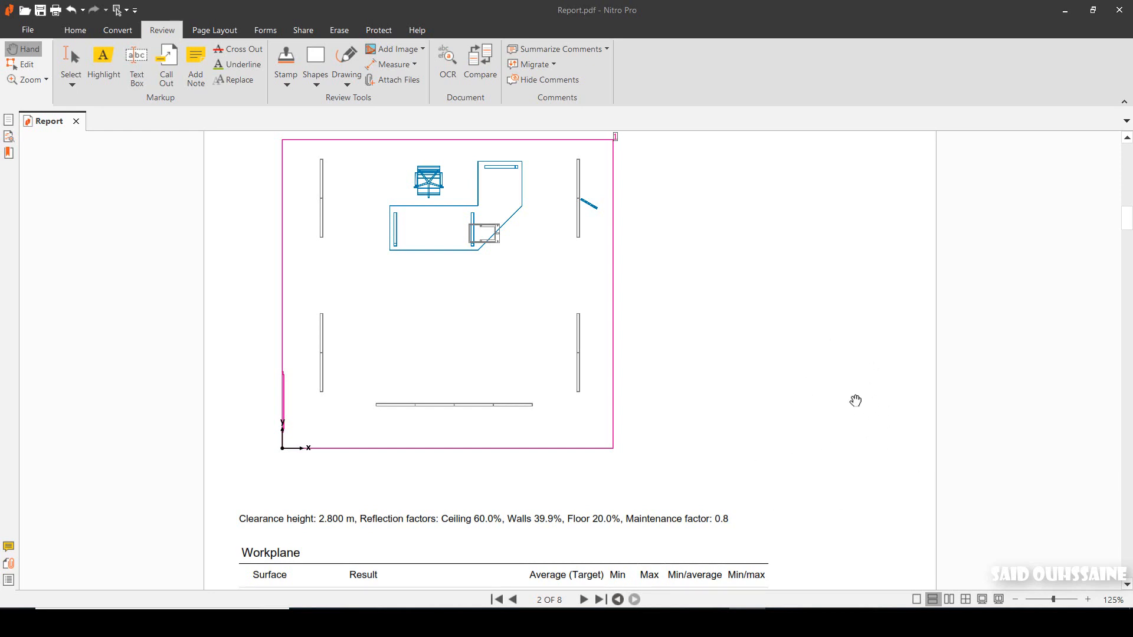
{"action": "mouse_move", "coordinate": [761, 321]}
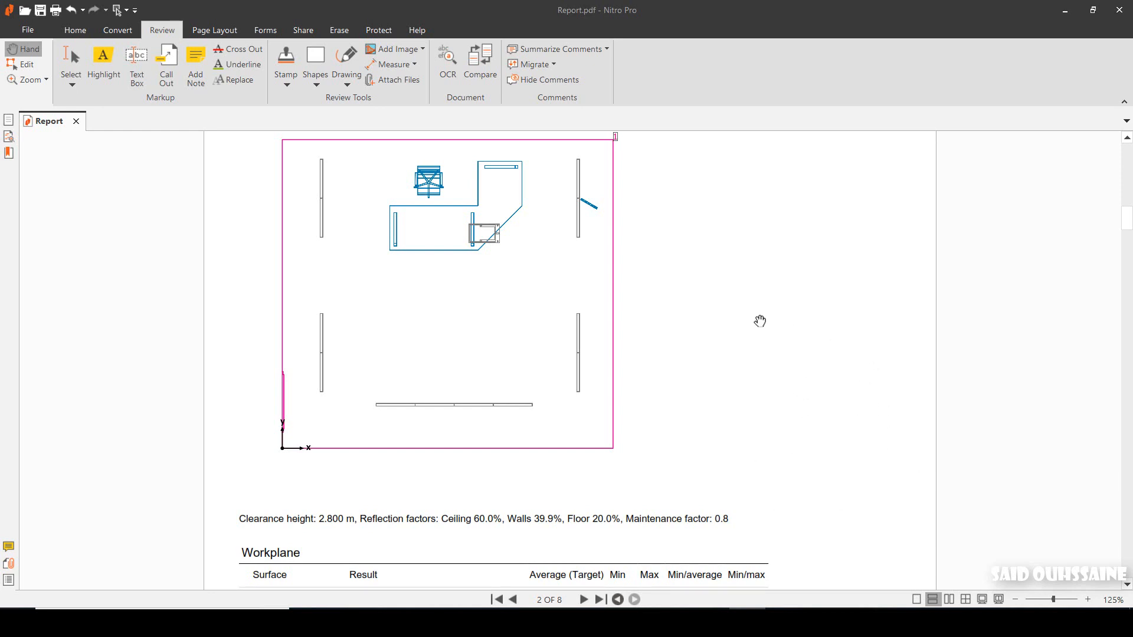
{"action": "mouse_move", "coordinate": [733, 326]}
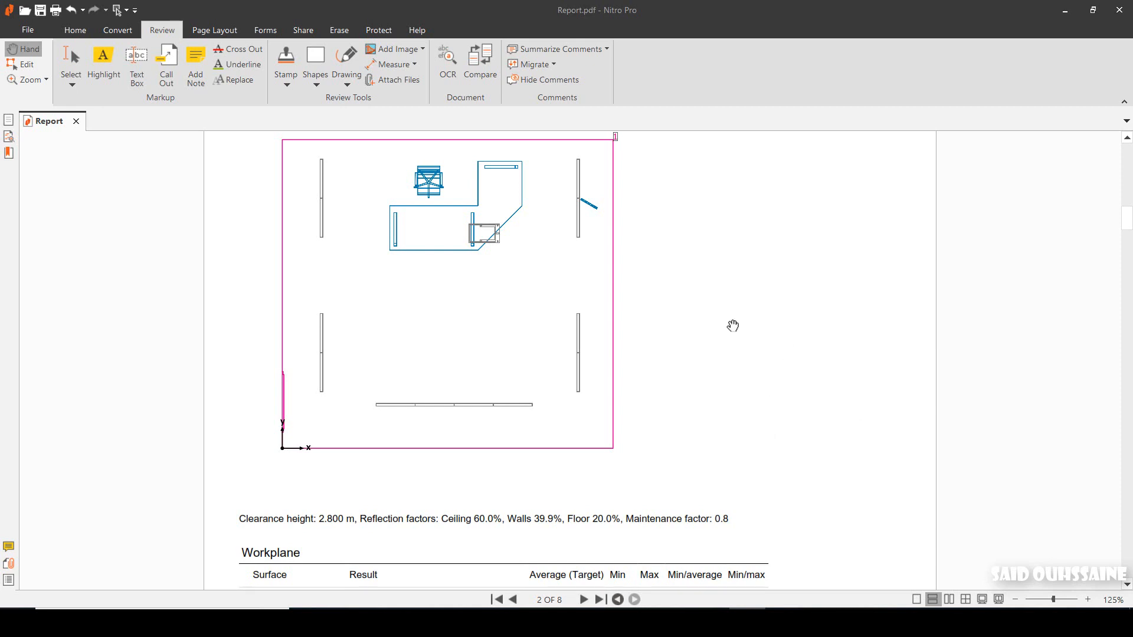
{"action": "mouse_move", "coordinate": [861, 366]}
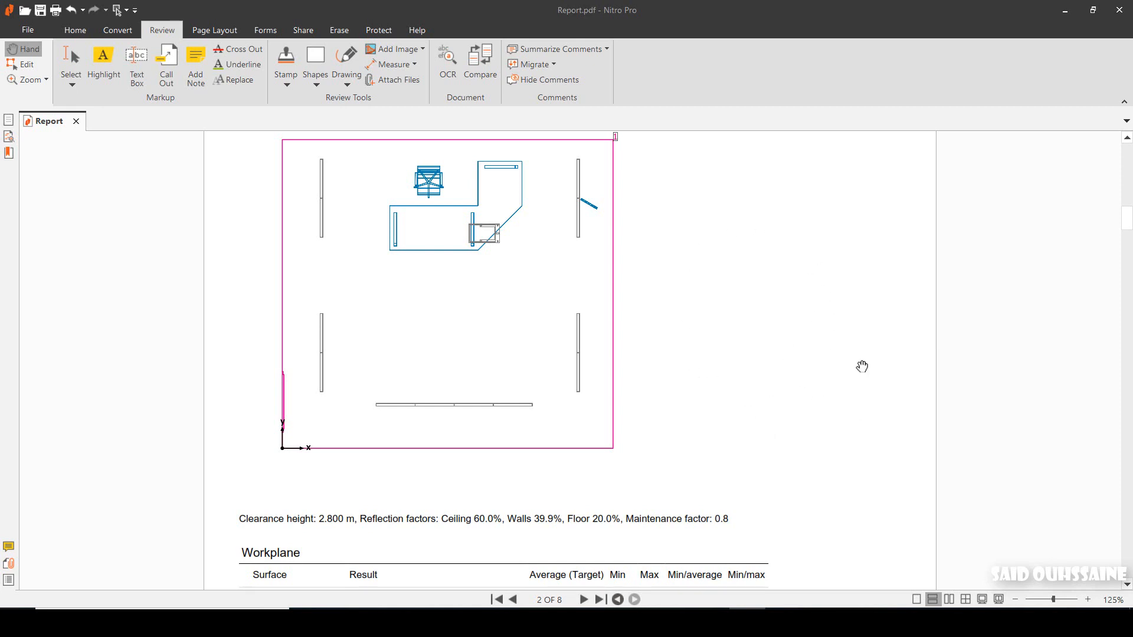
{"action": "mouse_move", "coordinate": [859, 288]}
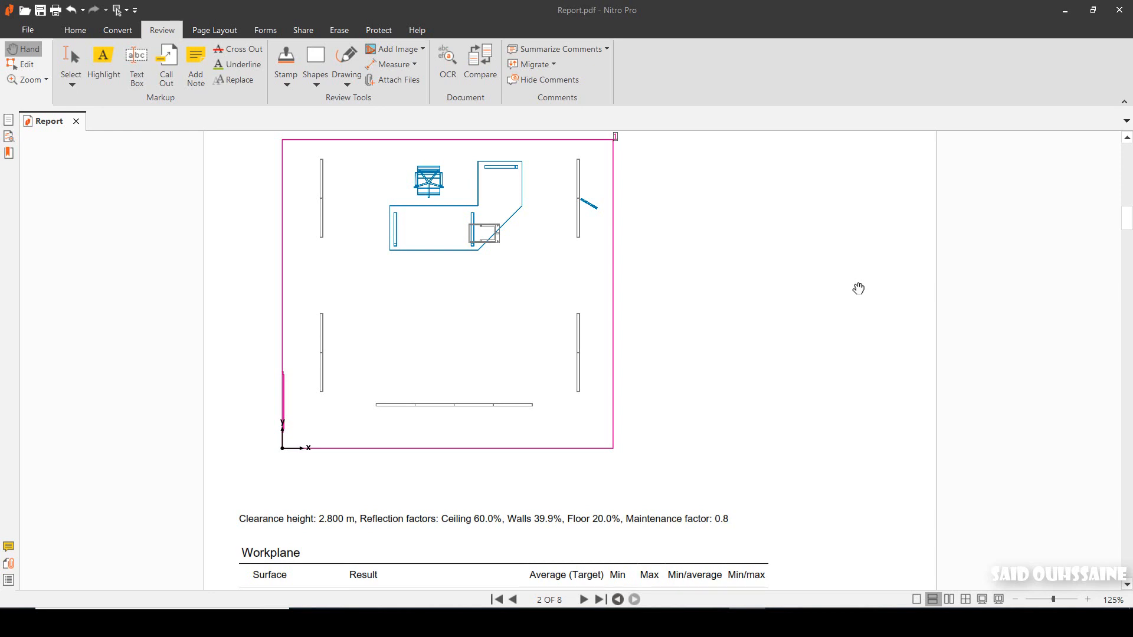
{"action": "mouse_move", "coordinate": [734, 388]}
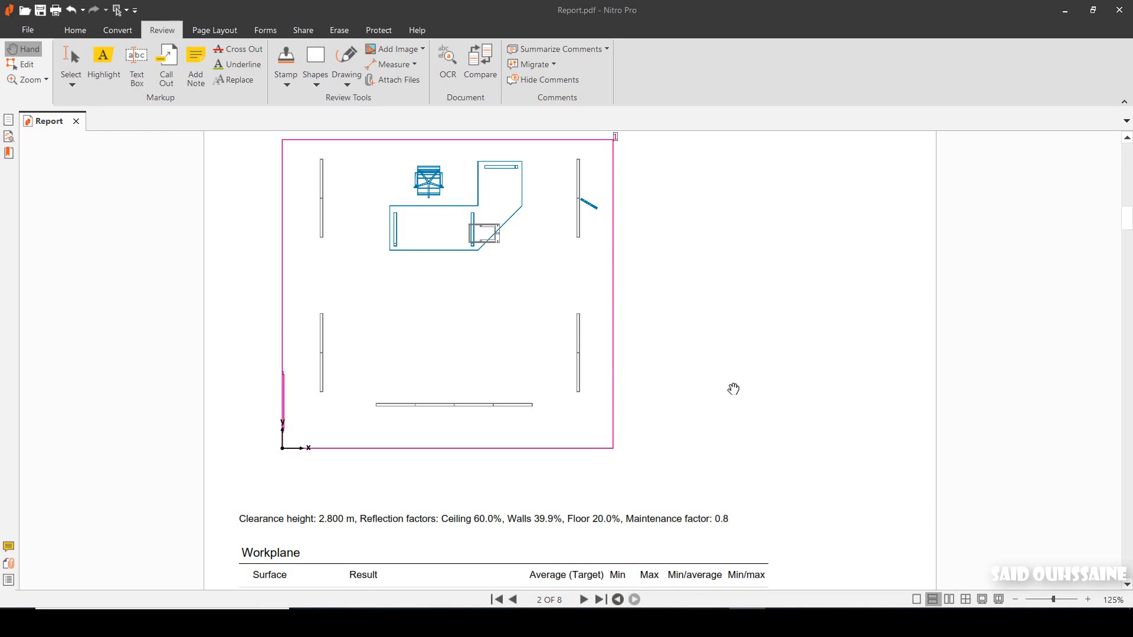
{"action": "mouse_move", "coordinate": [794, 317]}
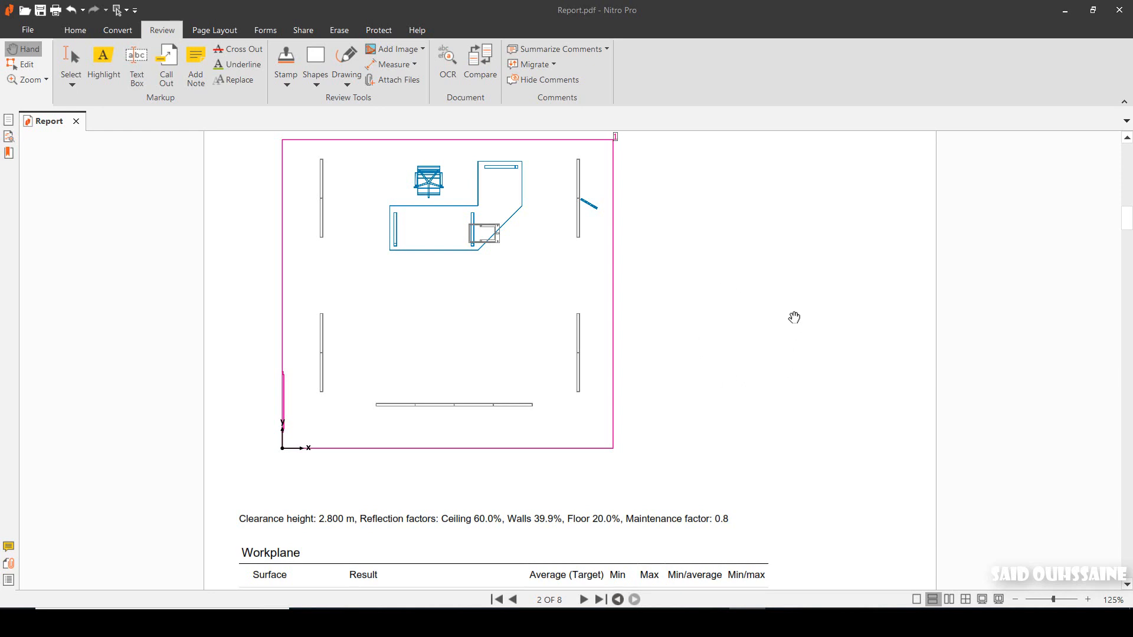
{"action": "mouse_move", "coordinate": [556, 196]}
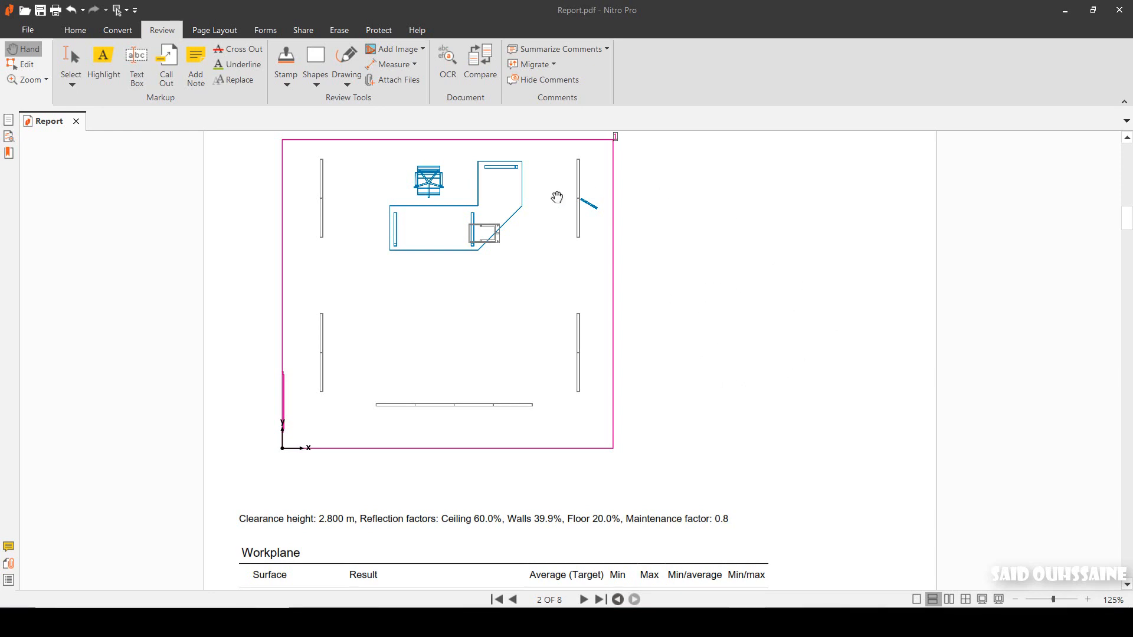
{"action": "mouse_move", "coordinate": [530, 270]}
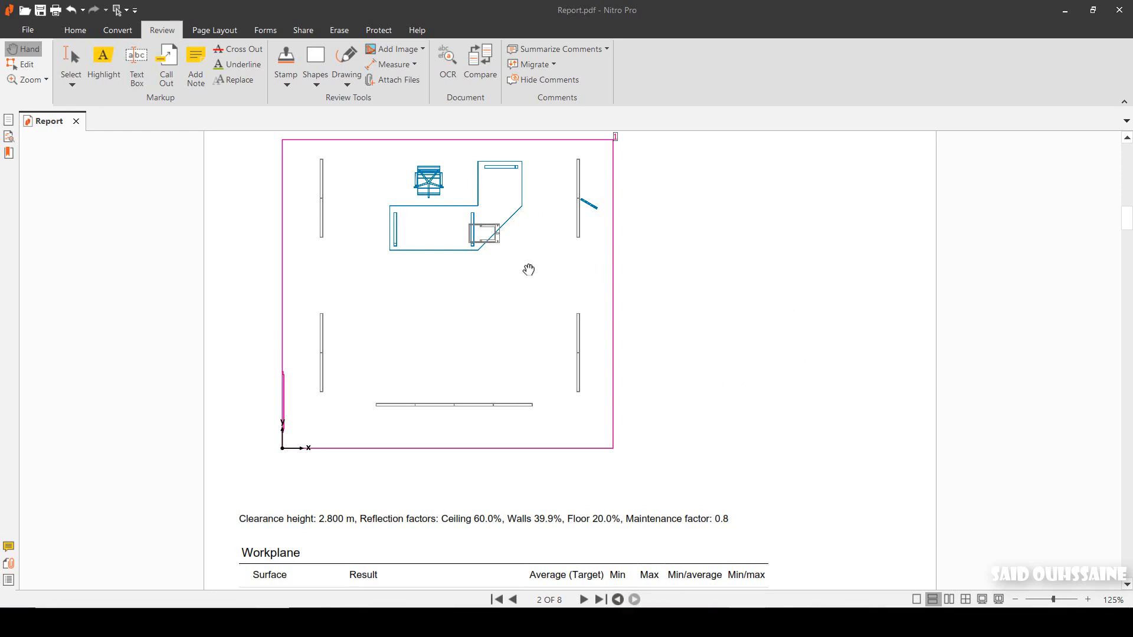
{"action": "scroll", "scroll_direction": "down", "scroll_amount": 3}
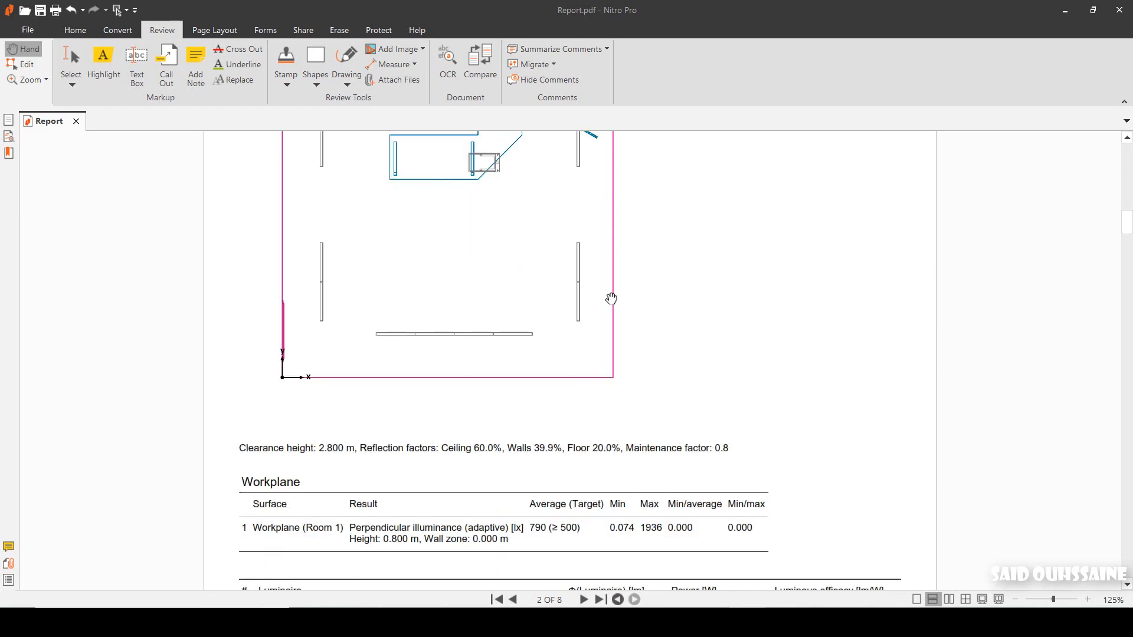
{"action": "scroll", "scroll_direction": "down", "scroll_amount": 3}
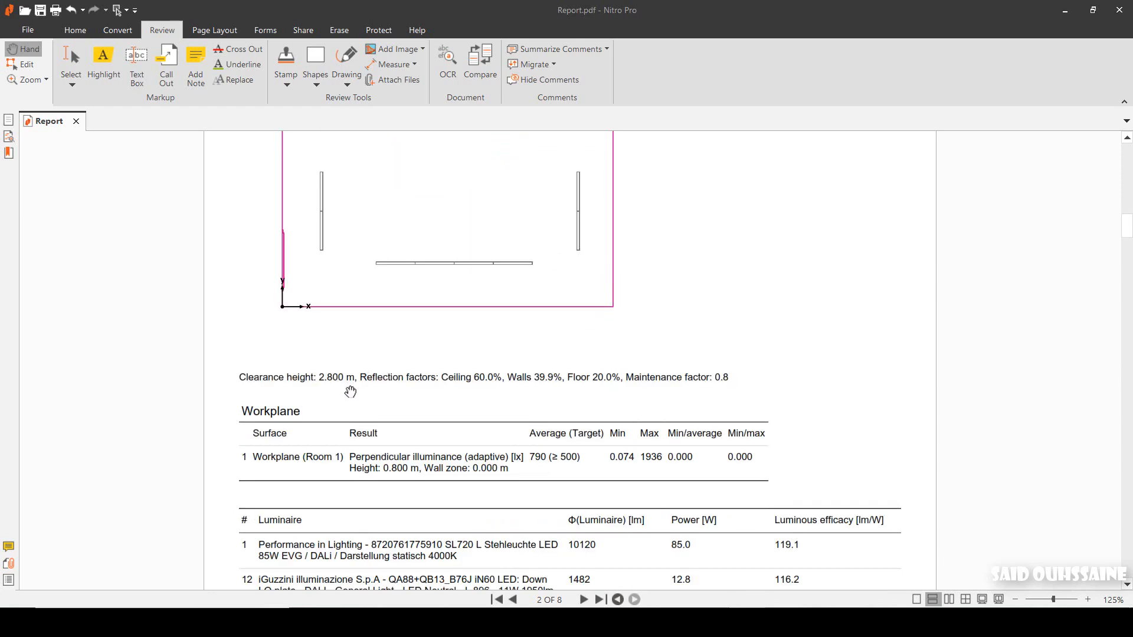
{"action": "mouse_move", "coordinate": [301, 518]}
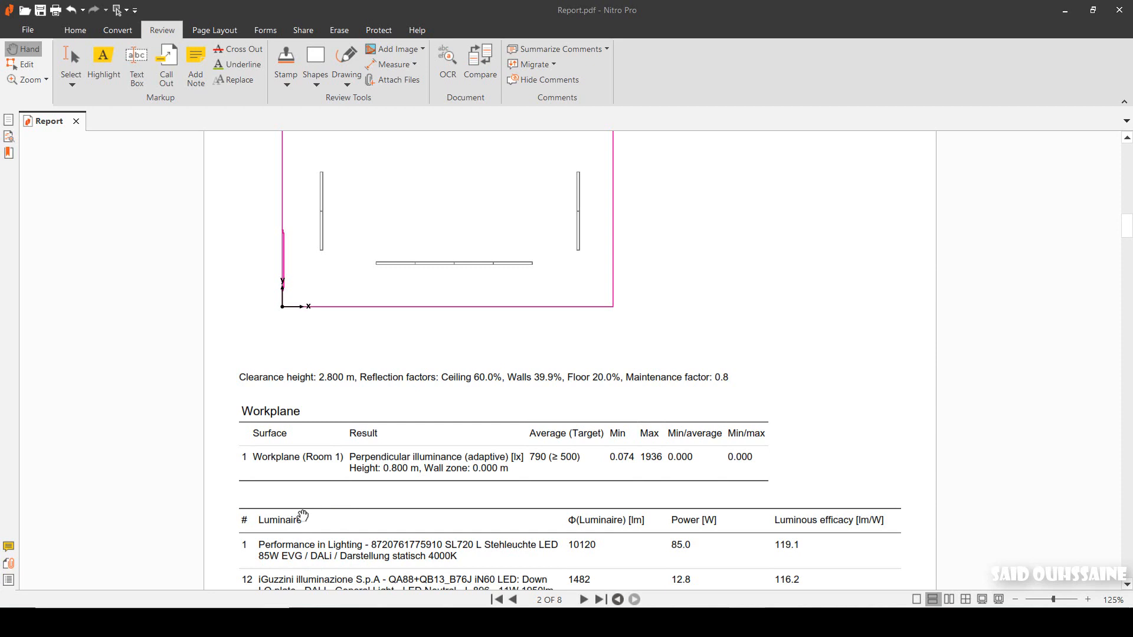
{"action": "mouse_move", "coordinate": [347, 419]}
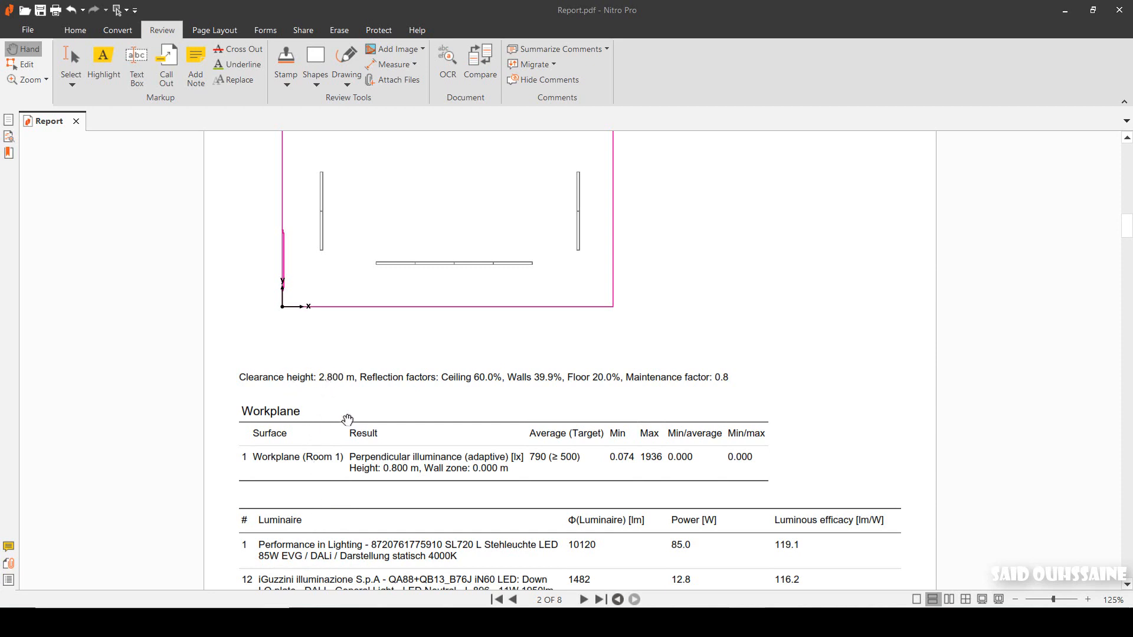
{"action": "mouse_move", "coordinate": [698, 397]}
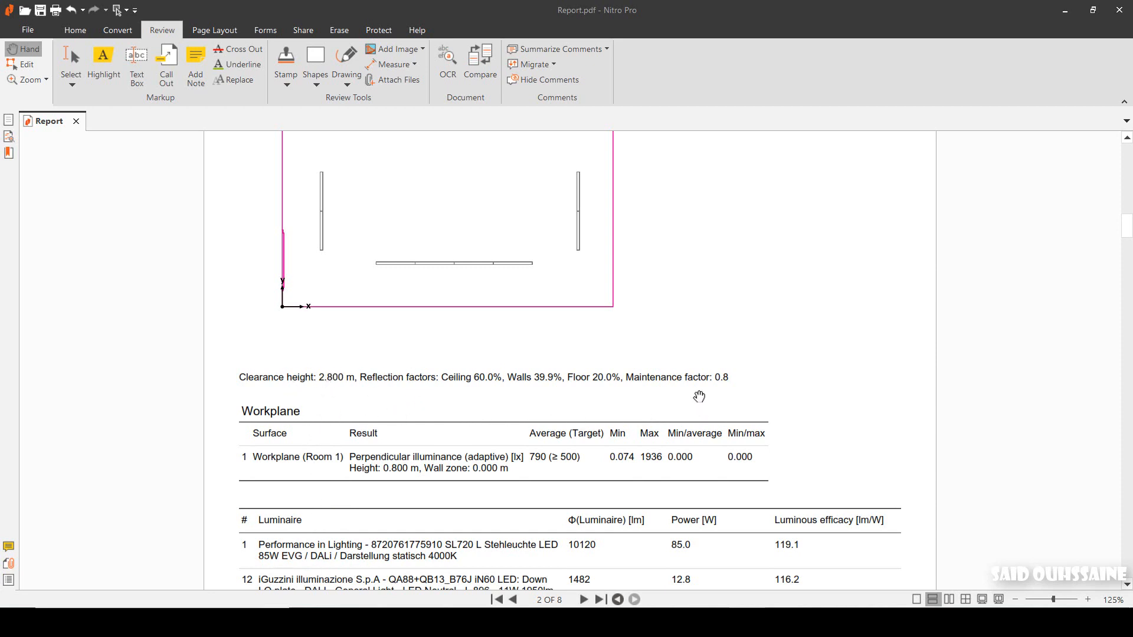
{"action": "mouse_move", "coordinate": [742, 392]}
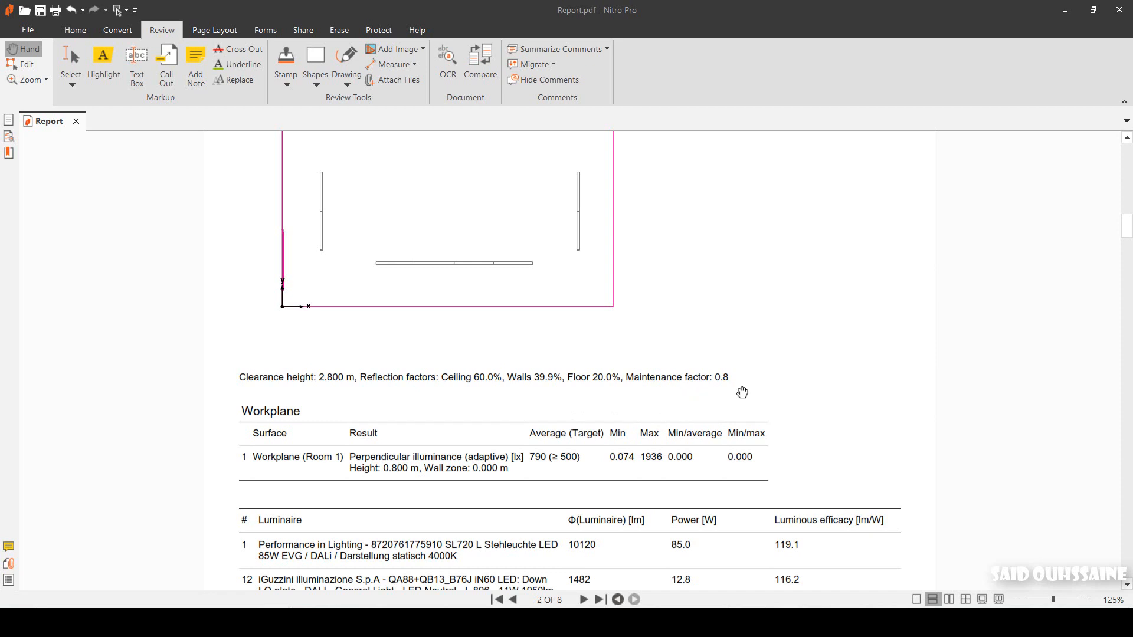
{"action": "mouse_move", "coordinate": [569, 461]}
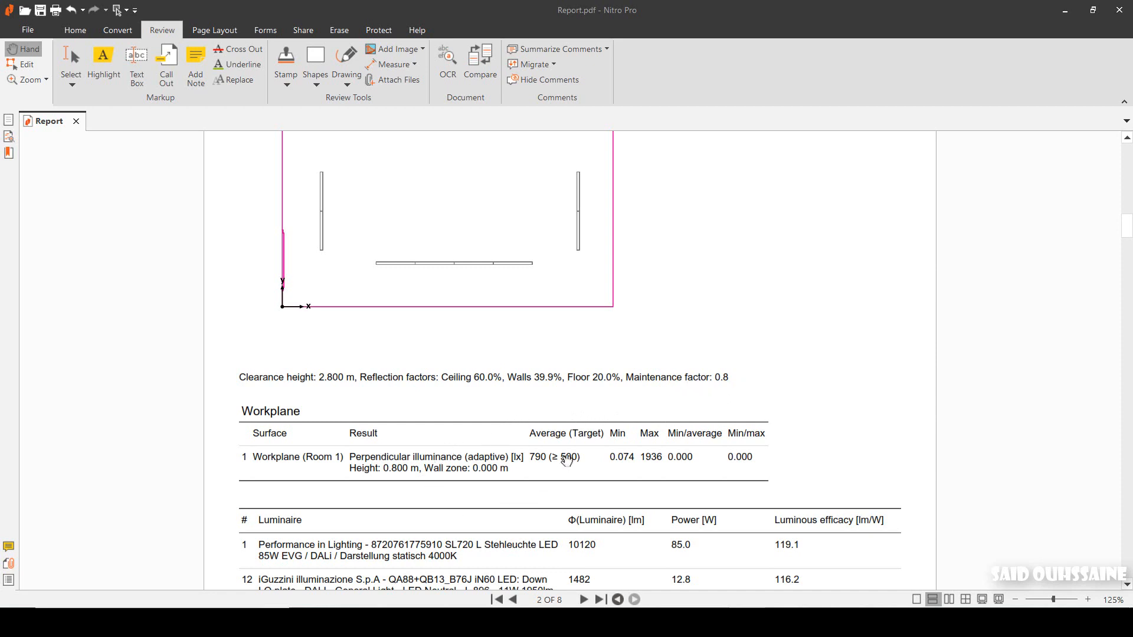
{"action": "mouse_move", "coordinate": [522, 447]}
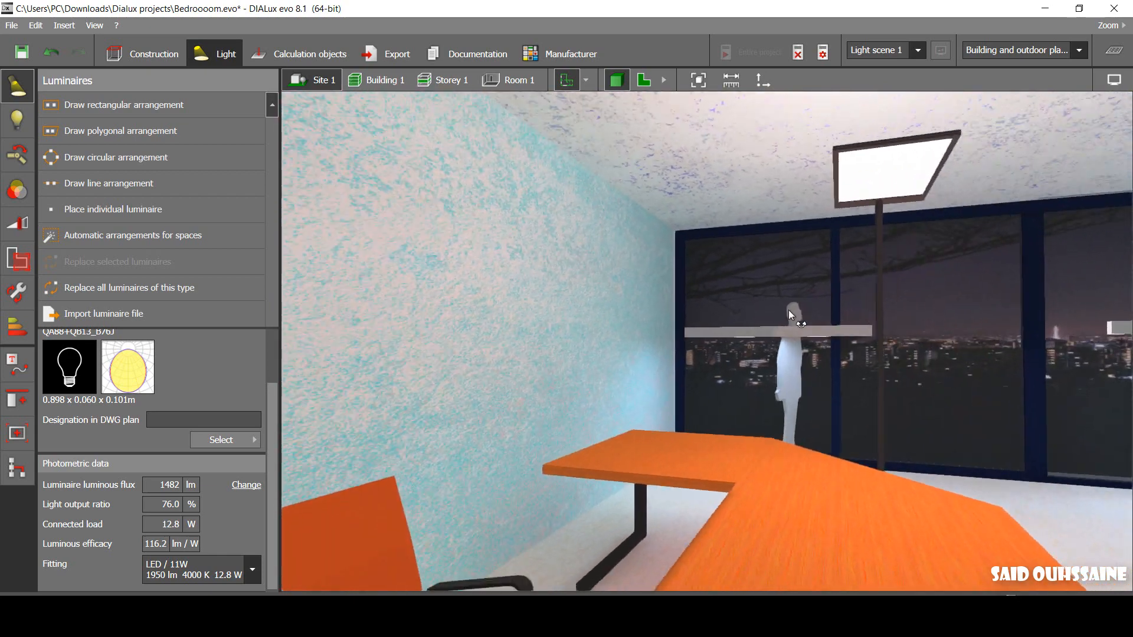
- Orbit the 3D office view around the desk, floor lamp and windows
{"action": "left_click_drag", "start_coordinate": [788, 314], "coordinate": [739, 342]}
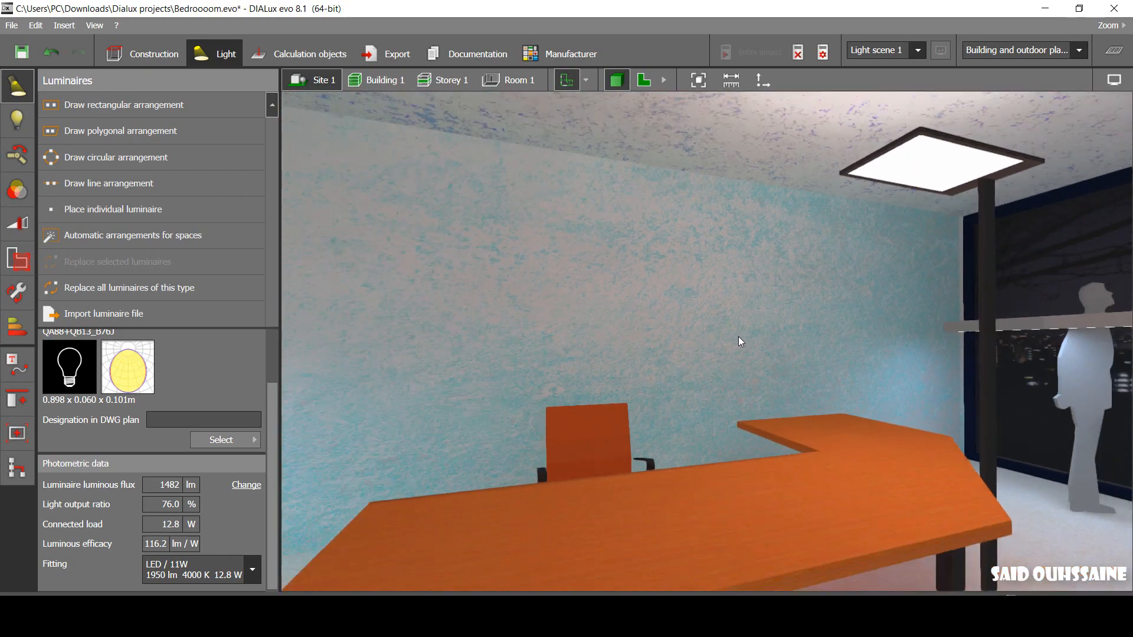
{"action": "left_click_drag", "start_coordinate": [740, 341], "coordinate": [907, 424]}
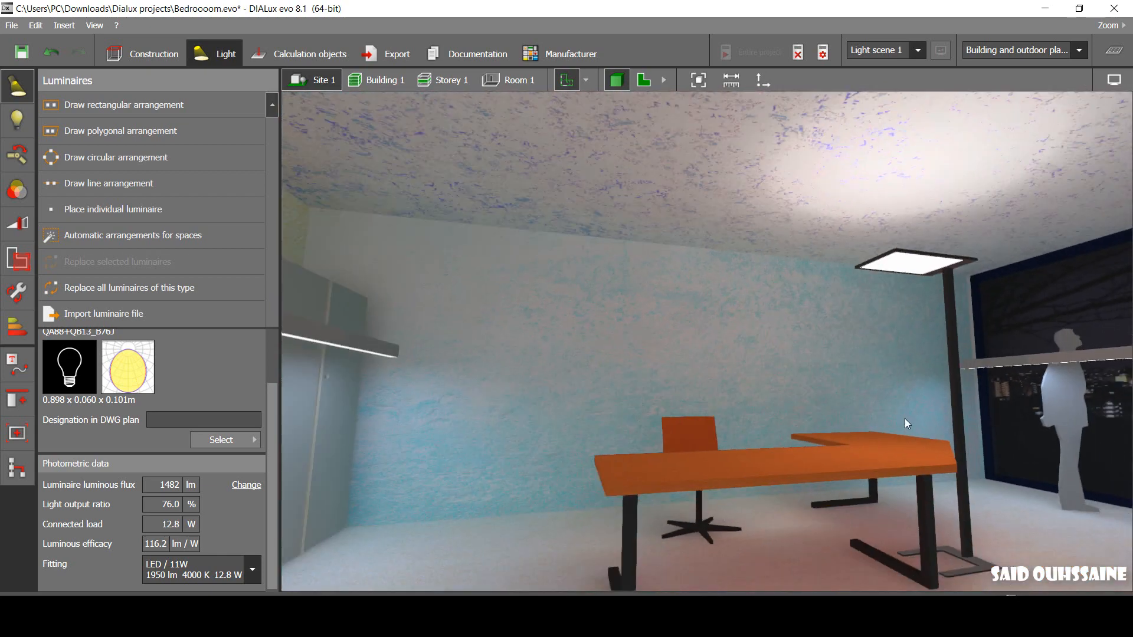
{"action": "left_click_drag", "start_coordinate": [907, 424], "coordinate": [701, 429]}
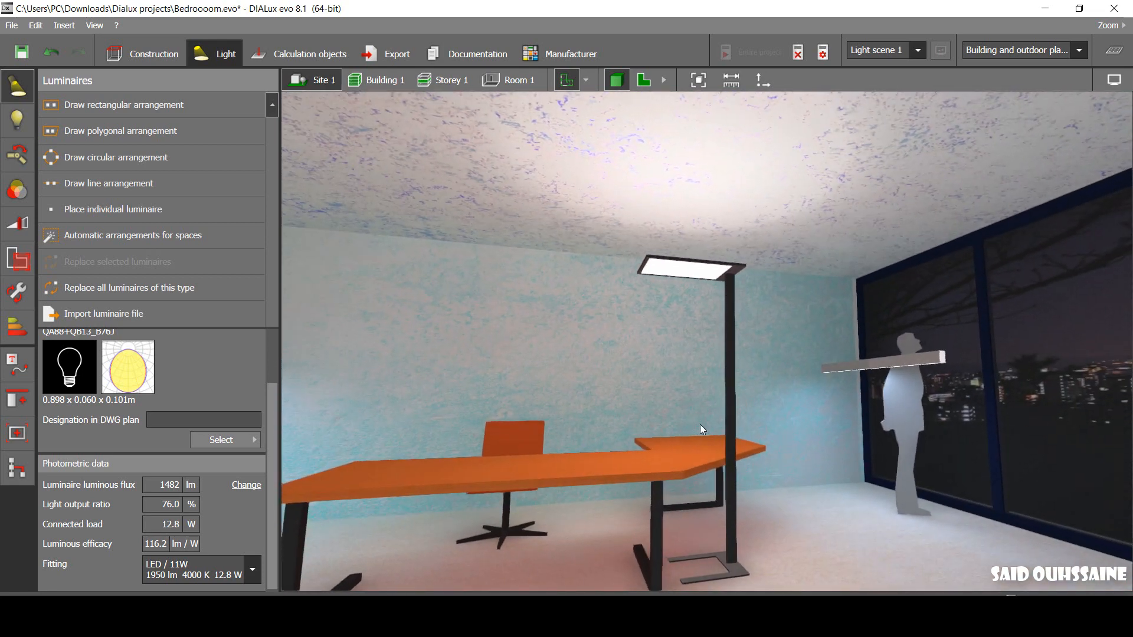